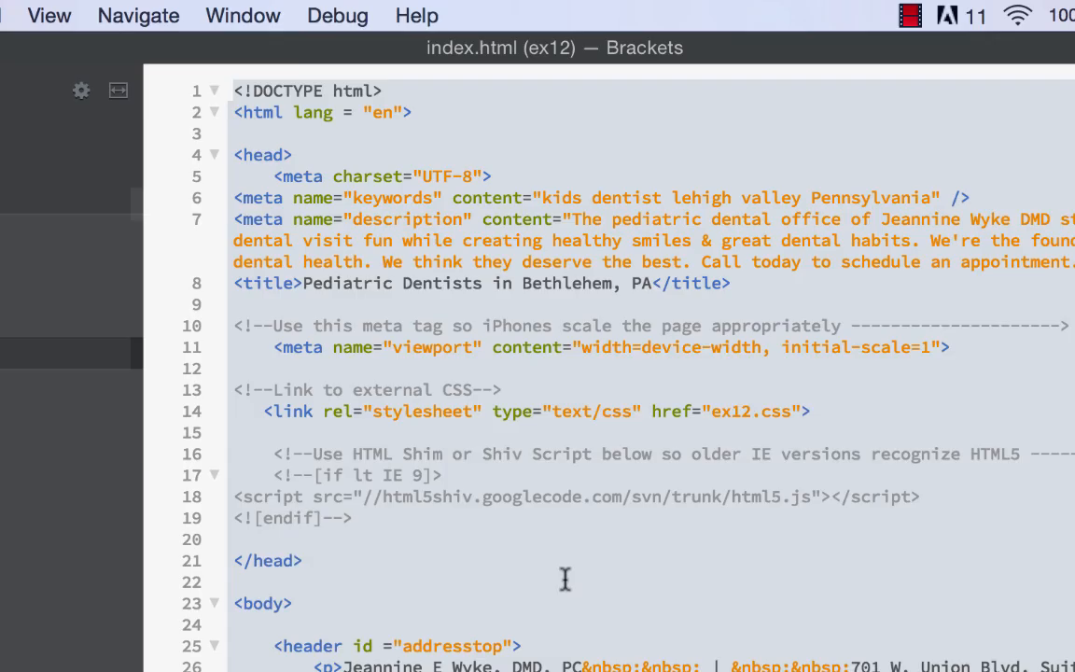
- Show meet.html's article#meet section with the staff anchor links and Dr. Wyke's bio
scroll("down", 3)
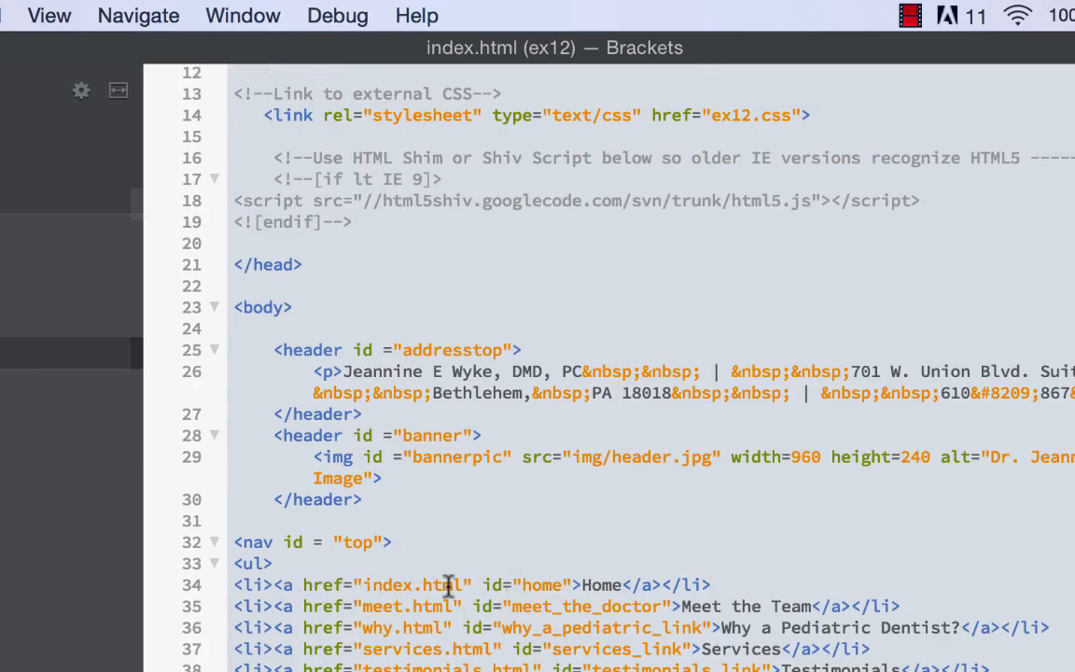
mouse_move(493, 628)
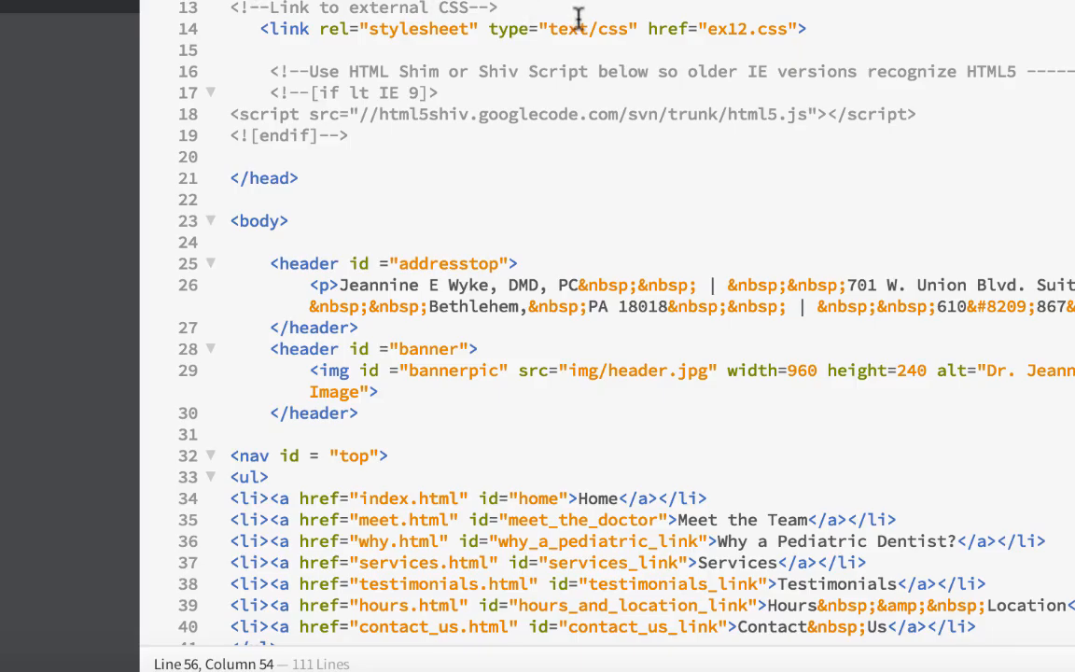
scroll("down", 3)
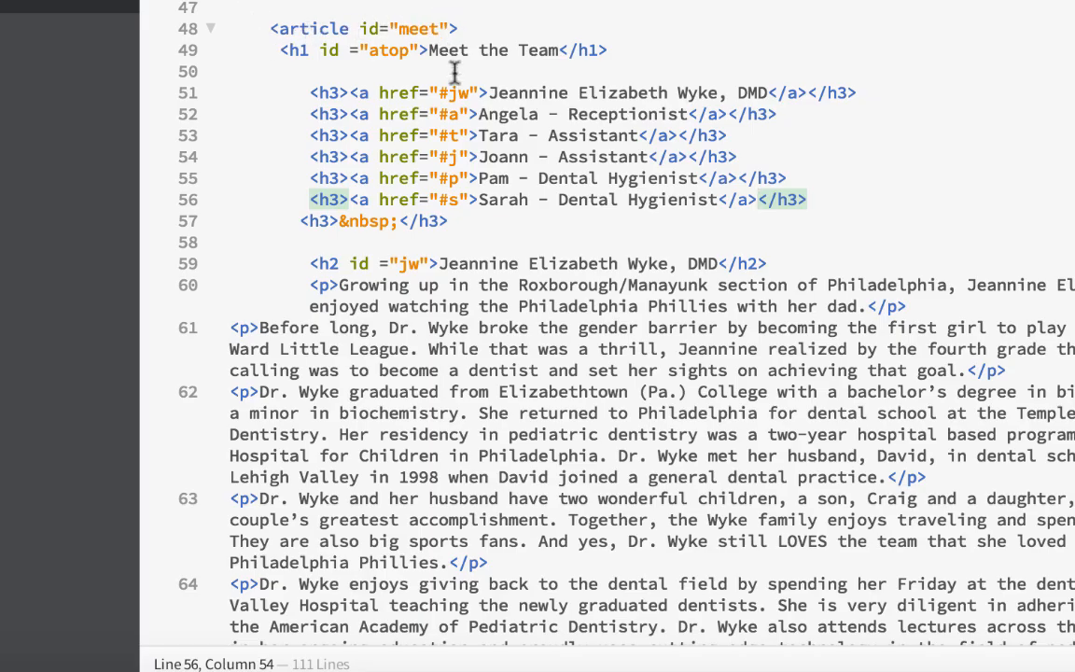
scroll("down", 3)
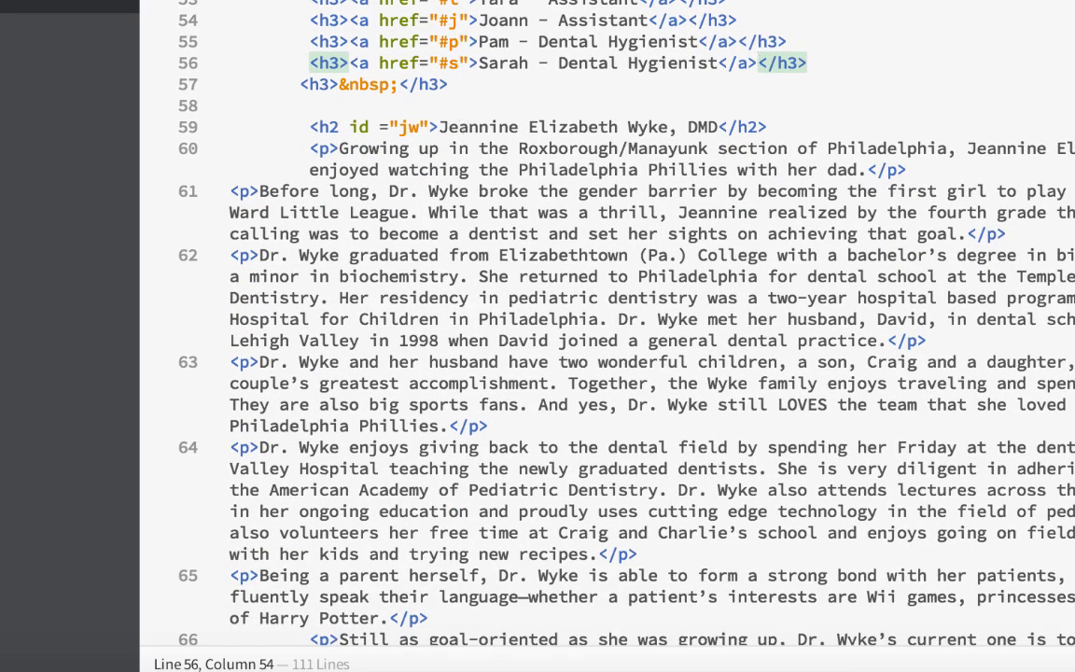
scroll("up", 3)
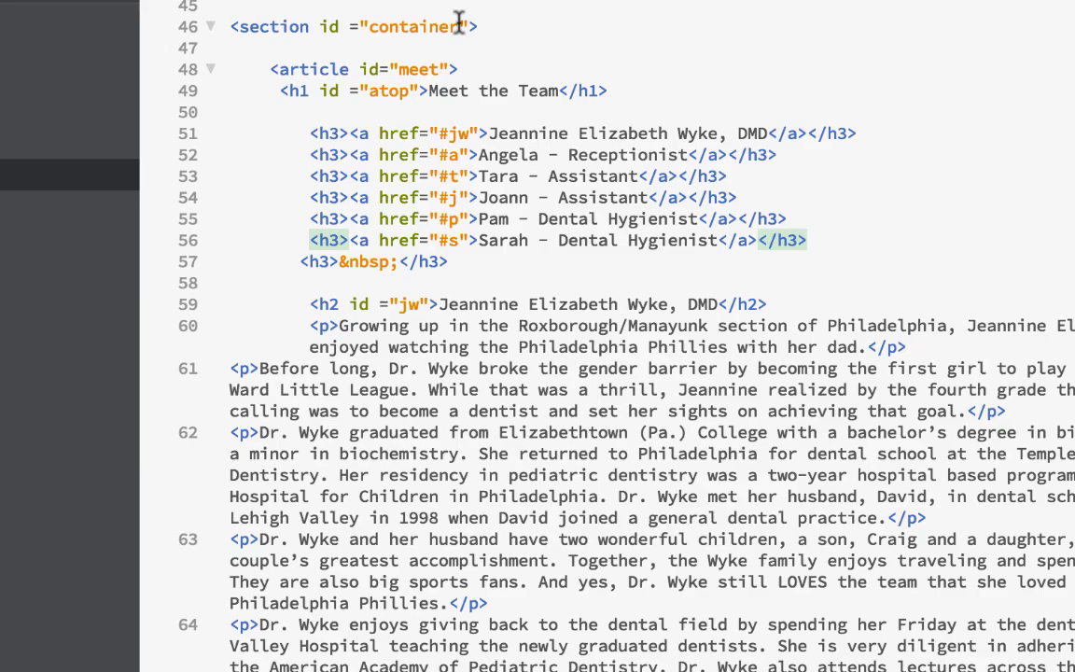
left_click(758, 239)
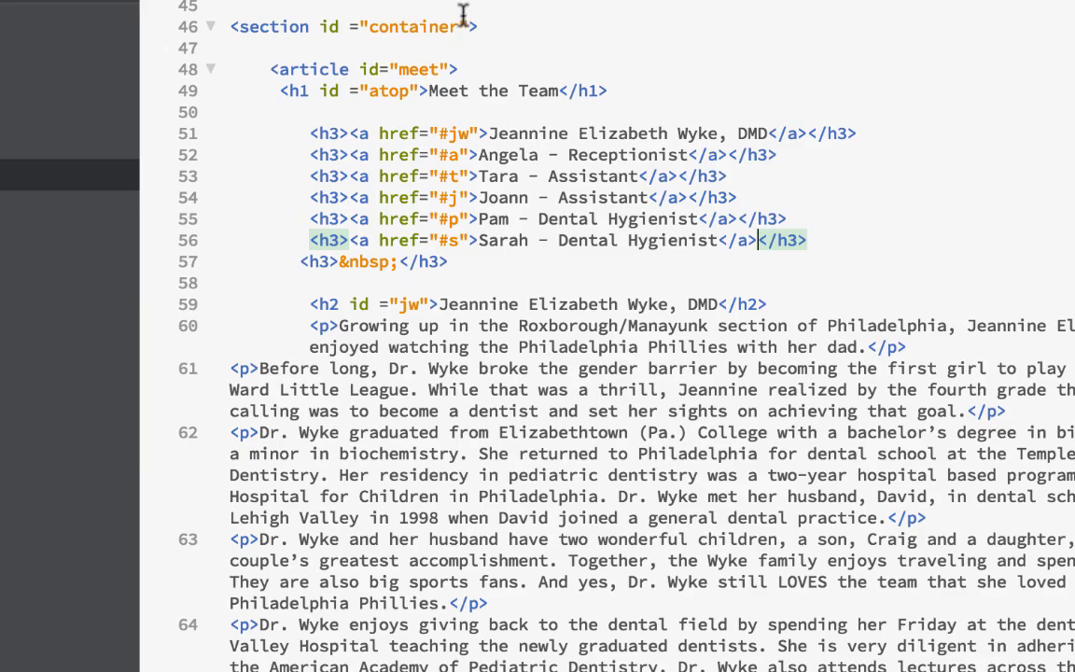
mouse_move(504, 50)
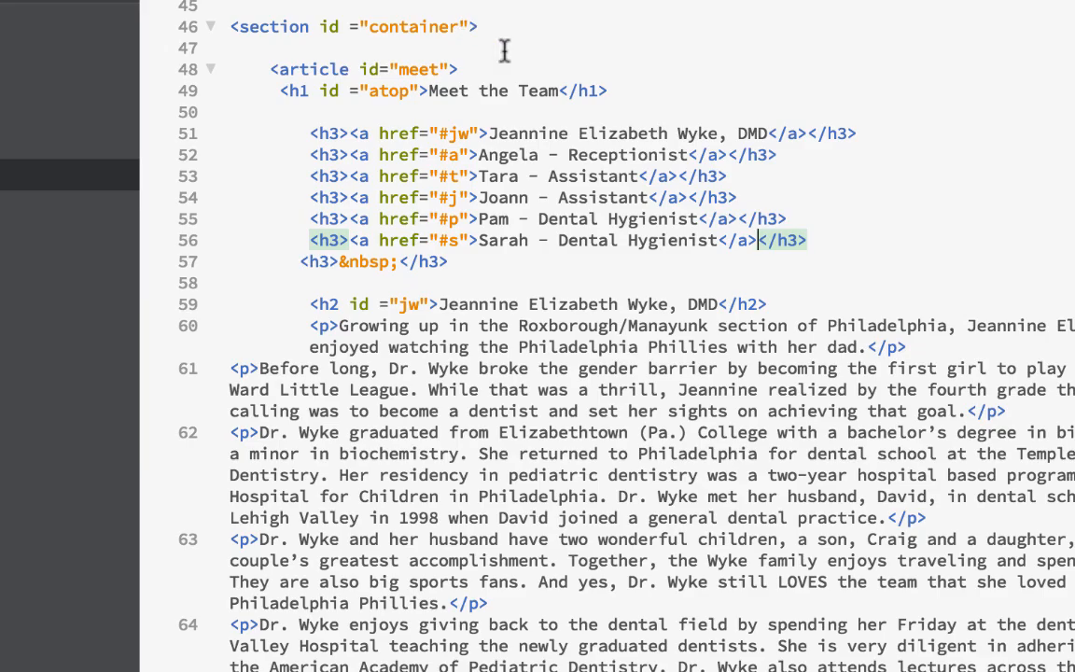
mouse_move(570, 134)
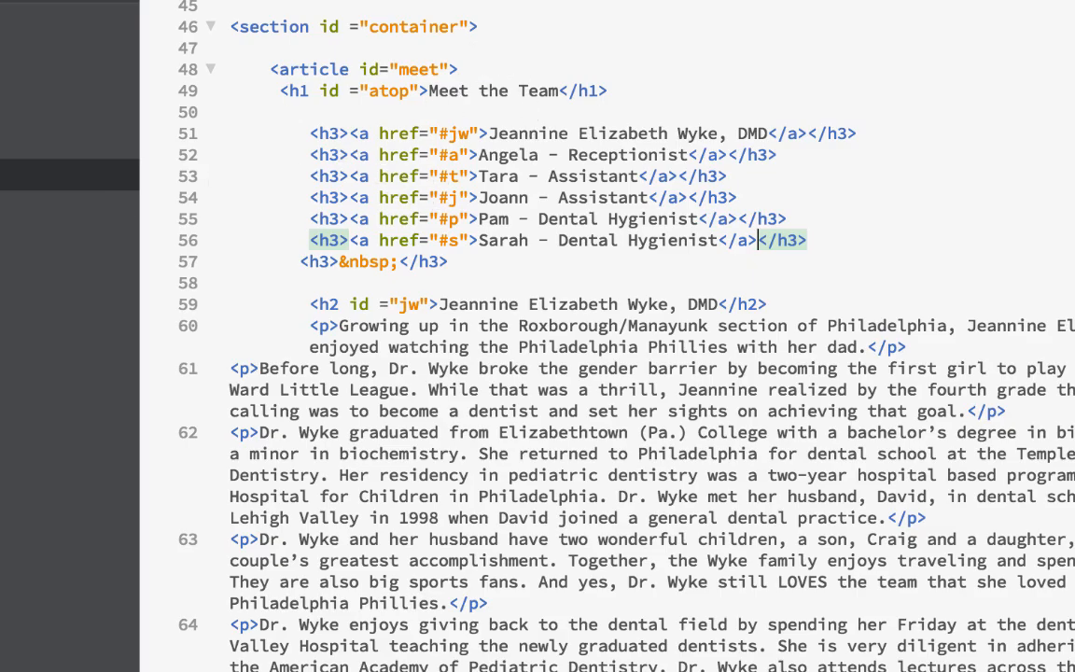
- Scroll through ex12.css past the article#homepage rule block
scroll("down", 3)
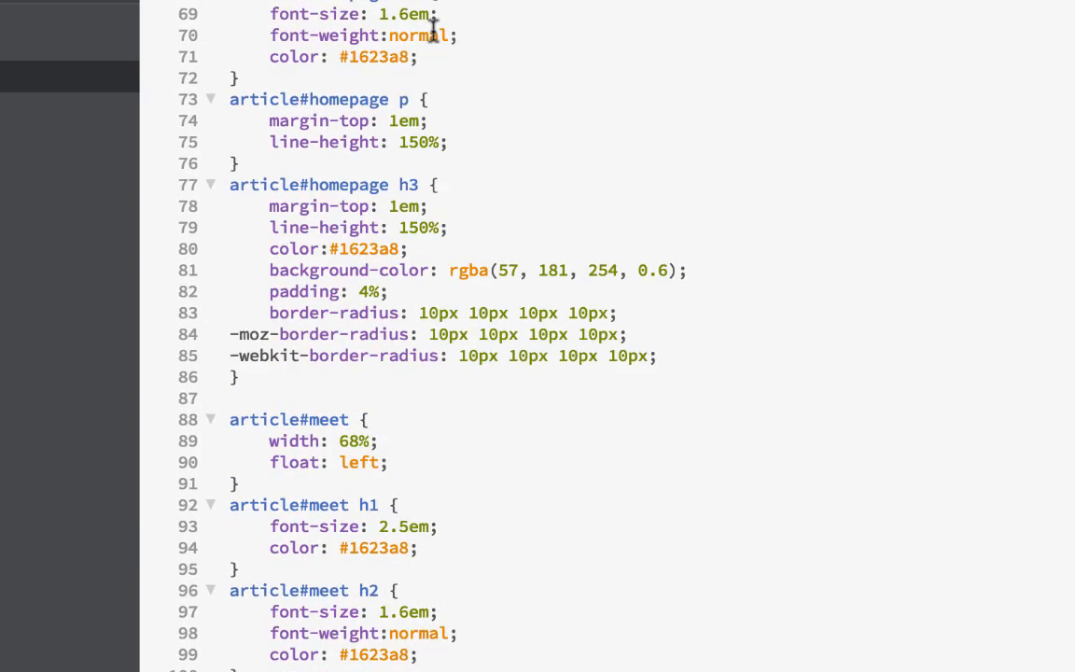
scroll("up", 3)
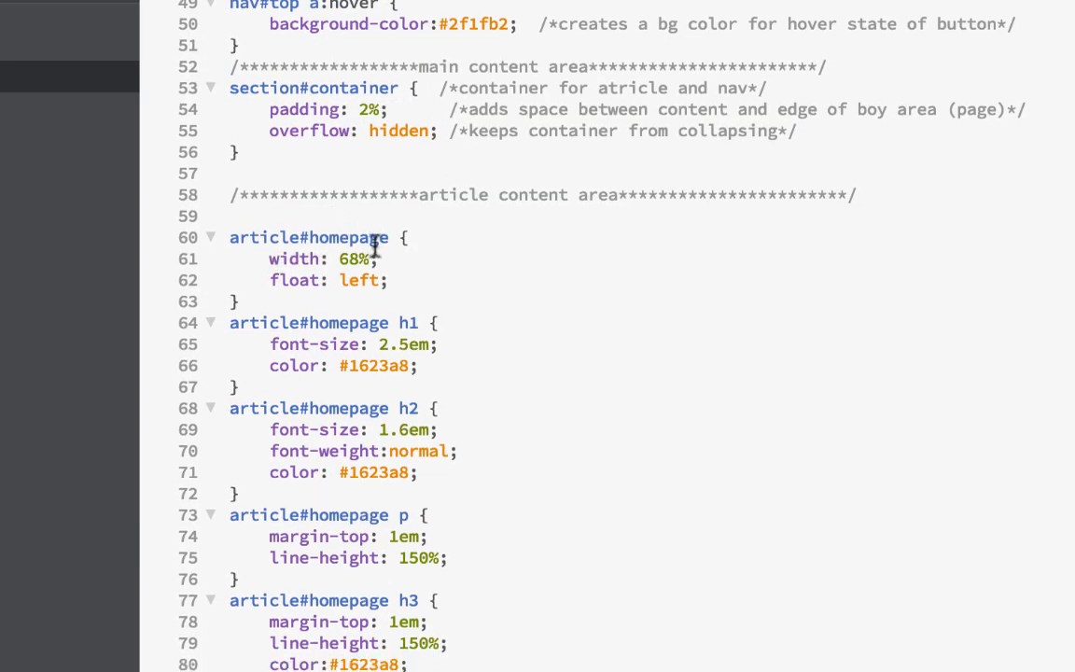
scroll("down", 3)
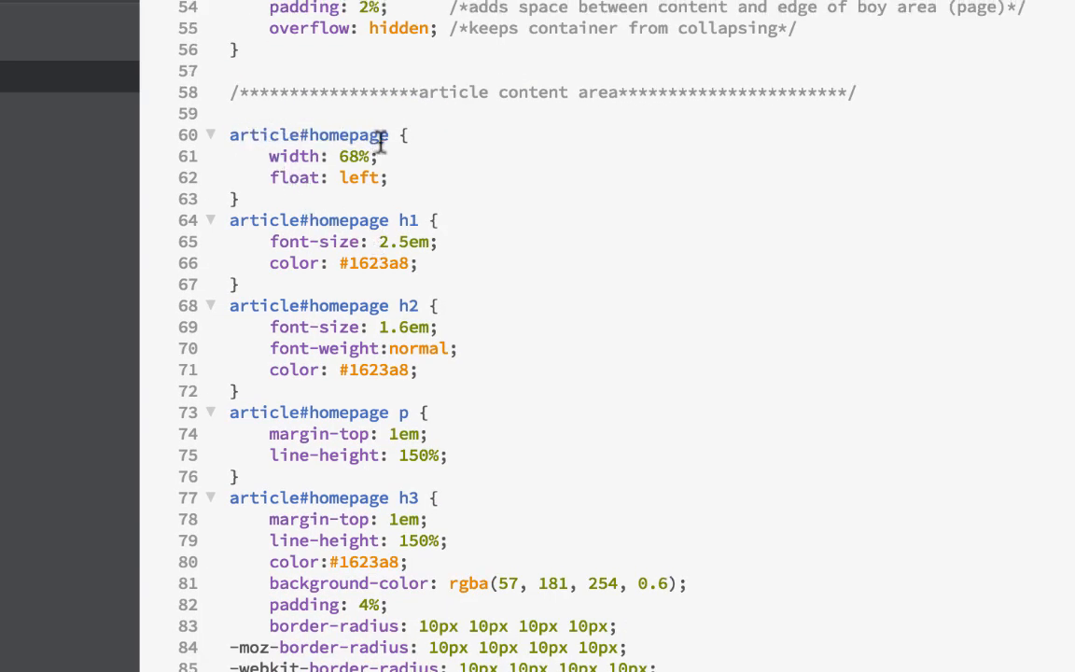
scroll("down", 3)
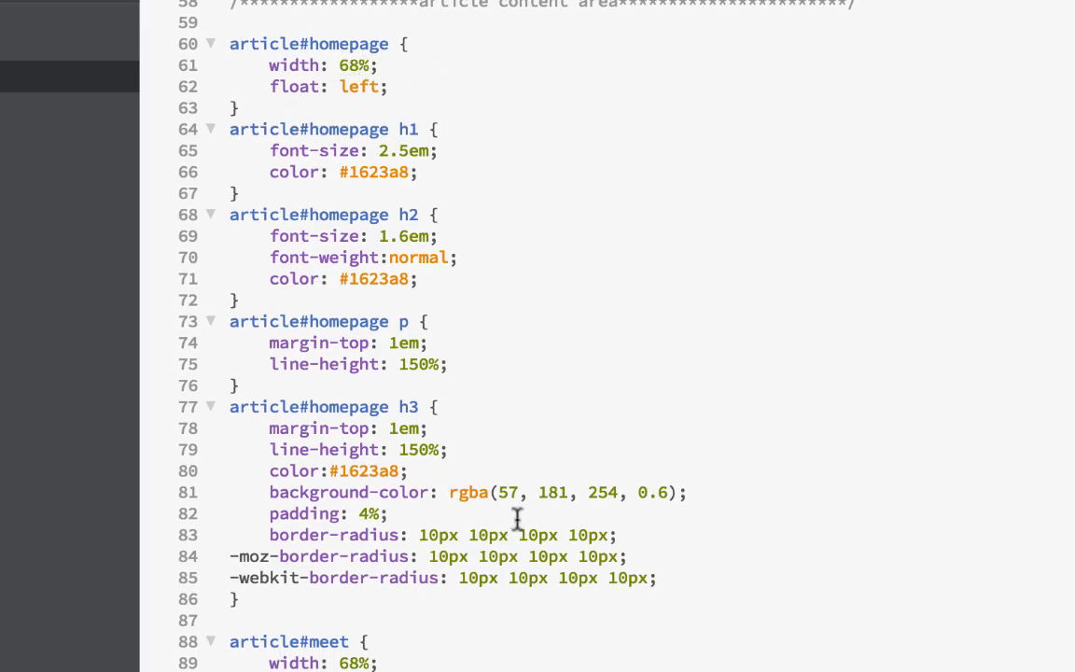
scroll("down", 3)
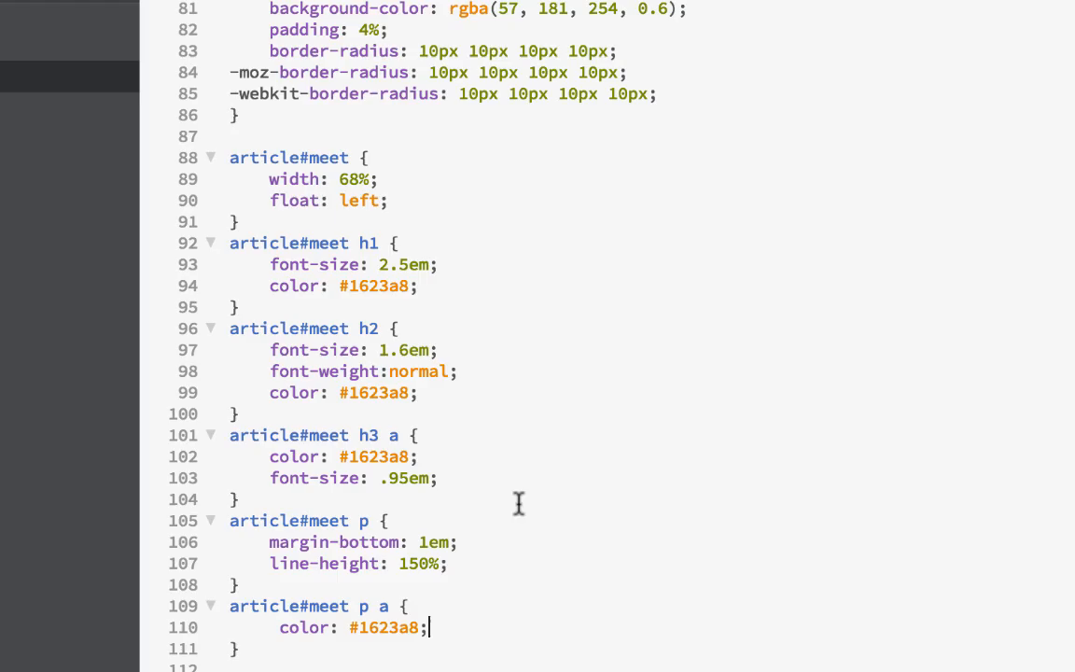
mouse_move(612, 209)
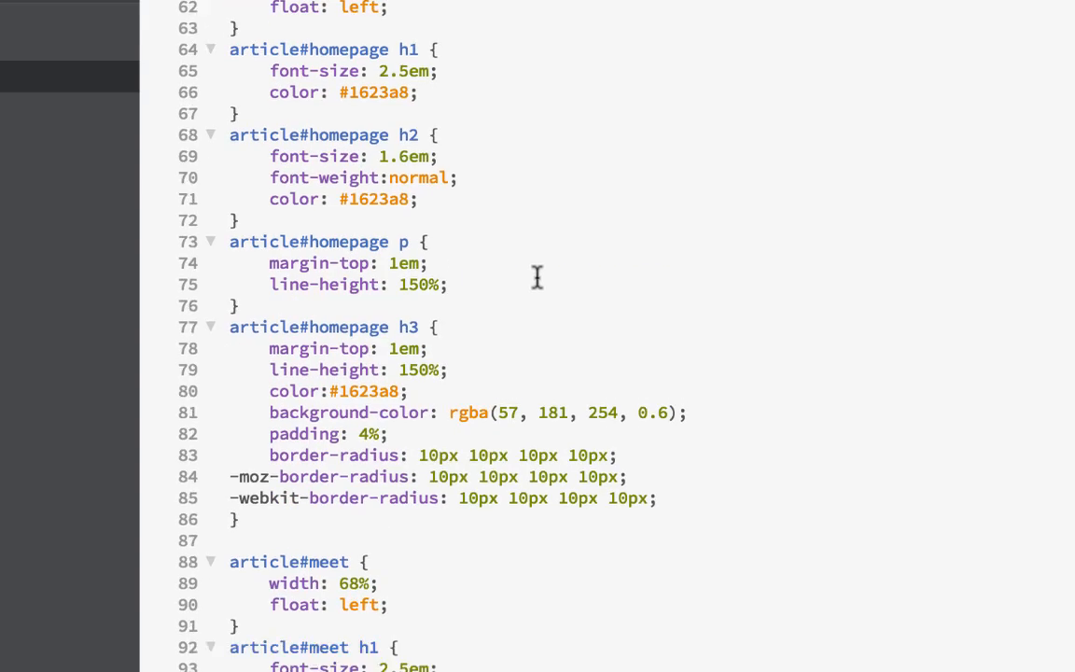
scroll("down", 3)
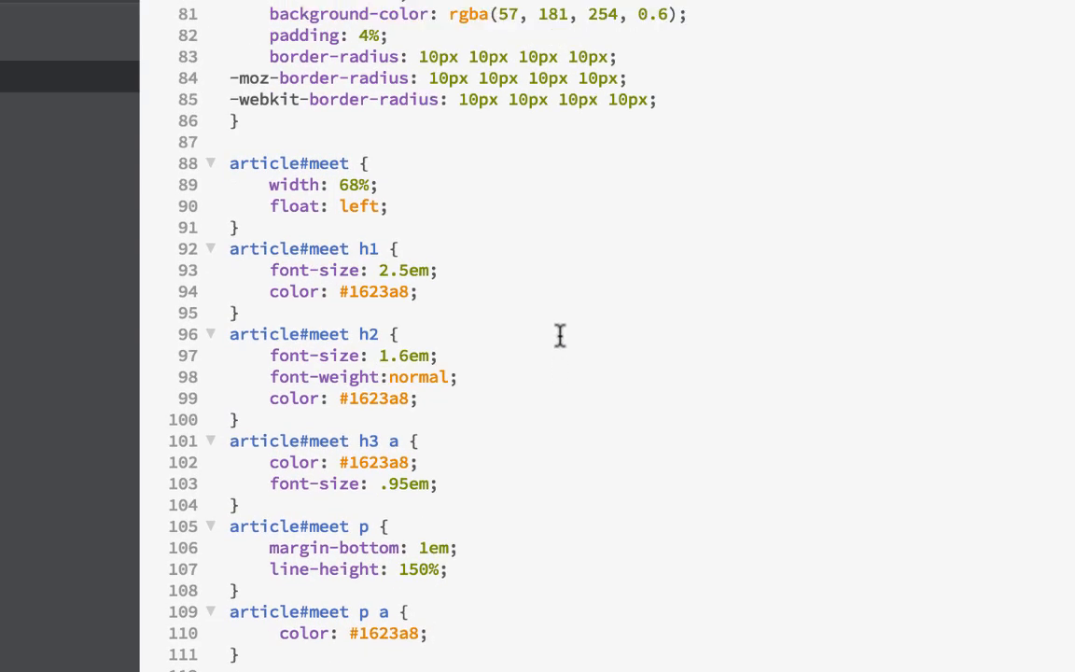
- Reach the article#meet rules for headings, paragraphs and links
scroll("down", 3)
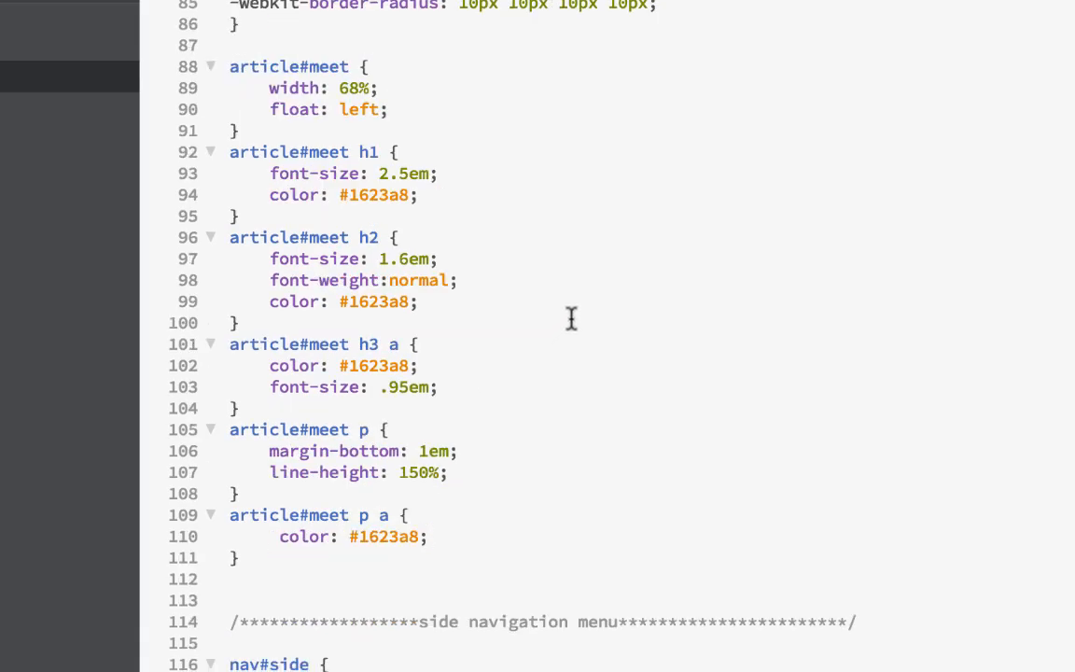
scroll("down", 3)
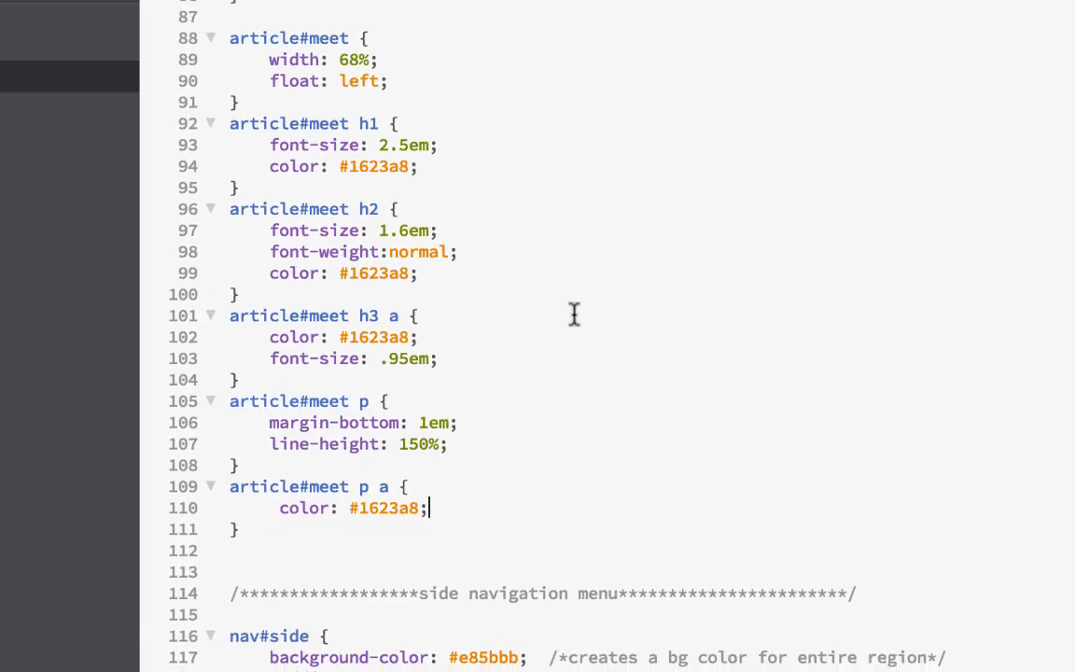
mouse_move(582, 305)
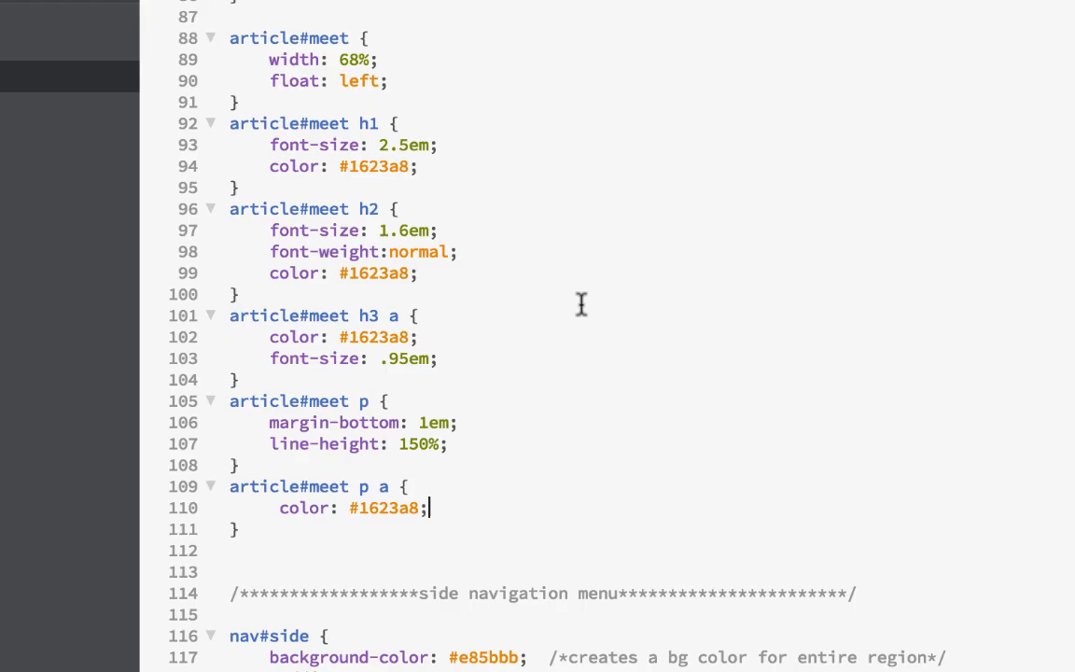
scroll("down", 3)
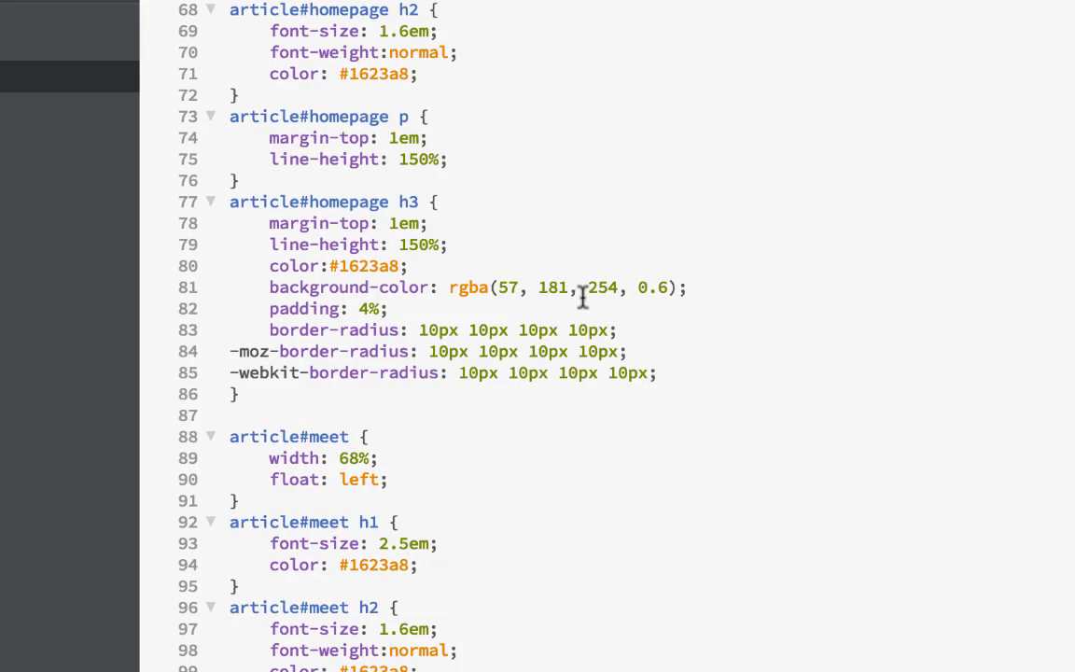
scroll("down", 3)
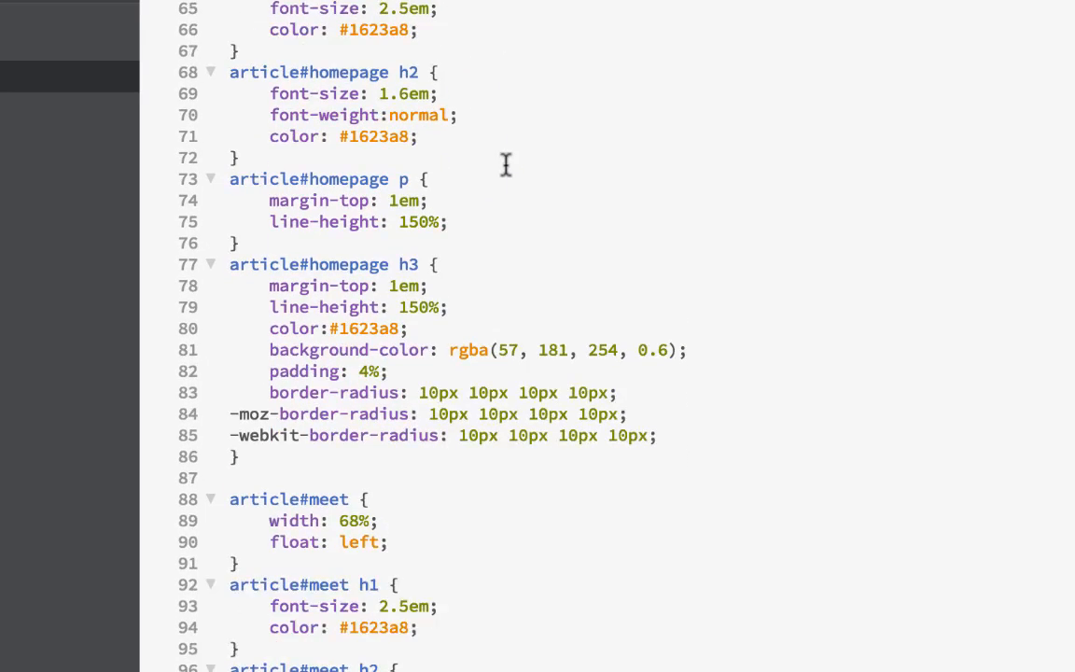
scroll("down", 3)
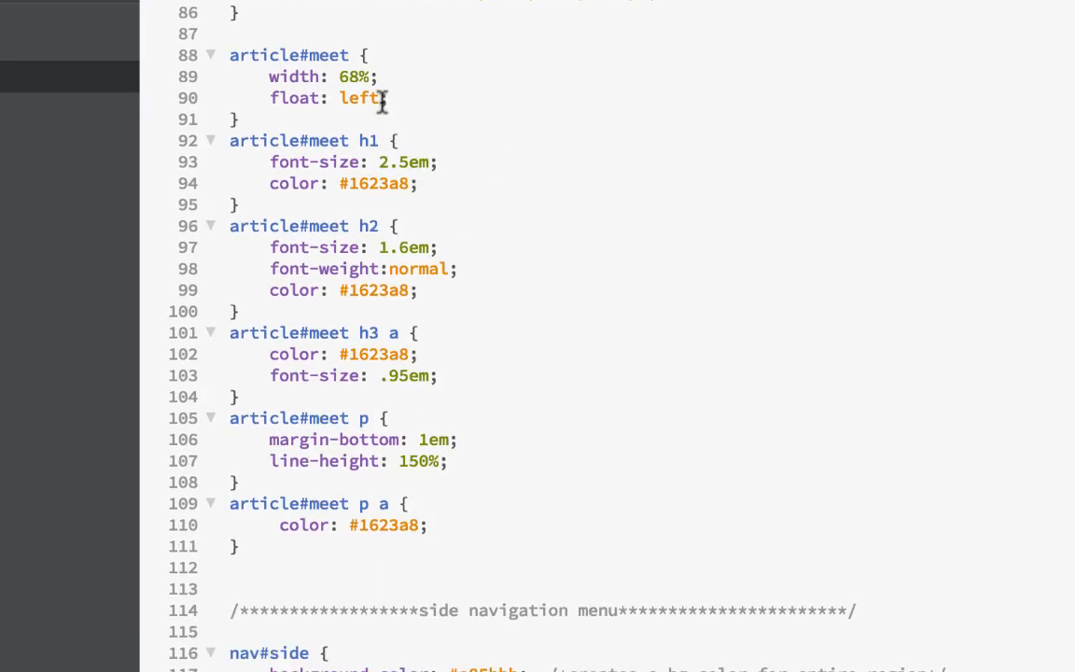
left_click(426, 524)
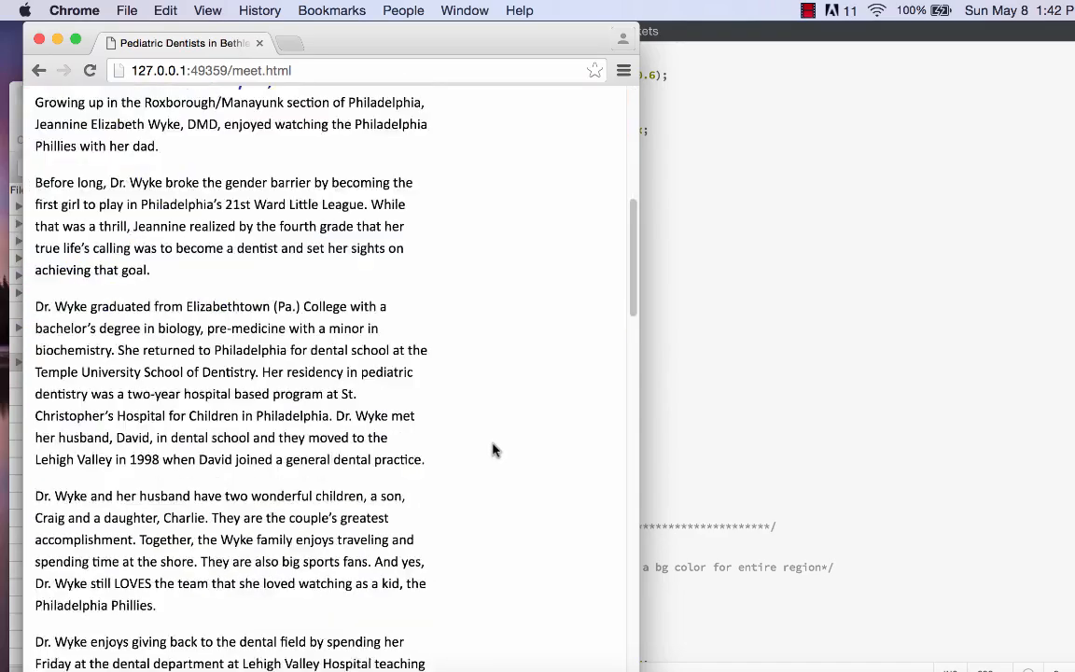
- Scroll through the meet.html preview in Chrome at full width
scroll("down", 3)
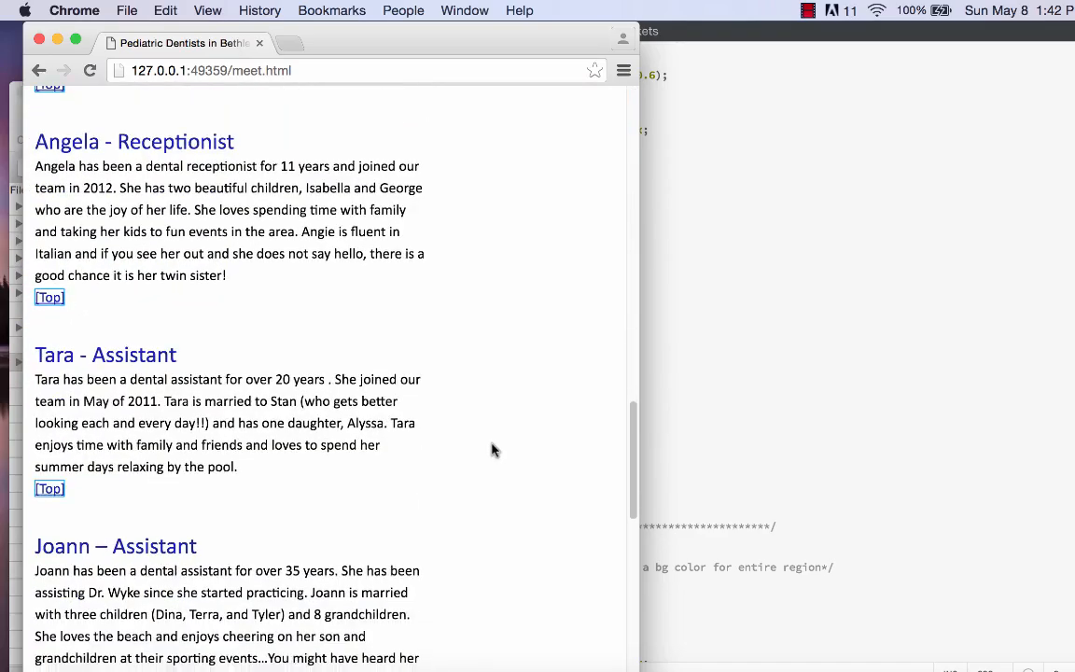
scroll("down", 3)
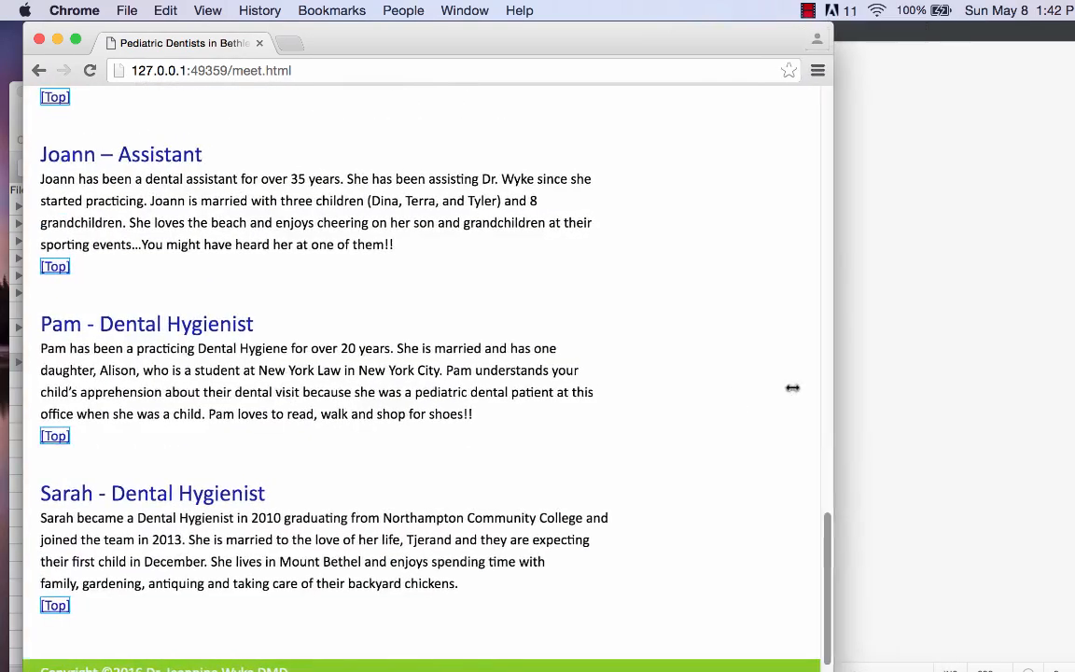
scroll("down", 3)
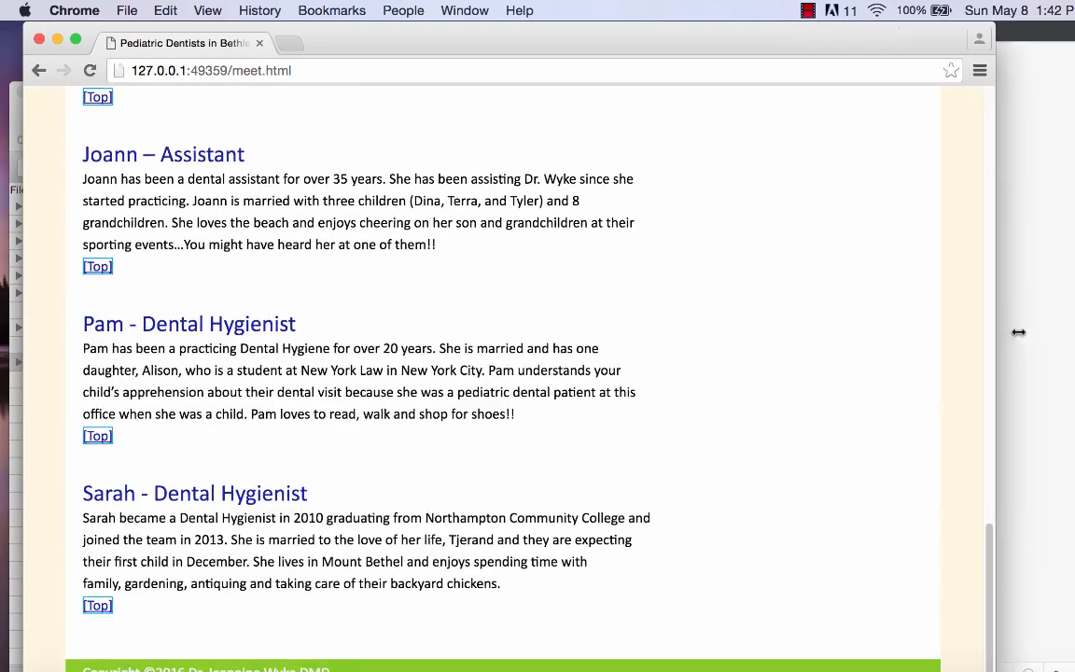
scroll("up", 3)
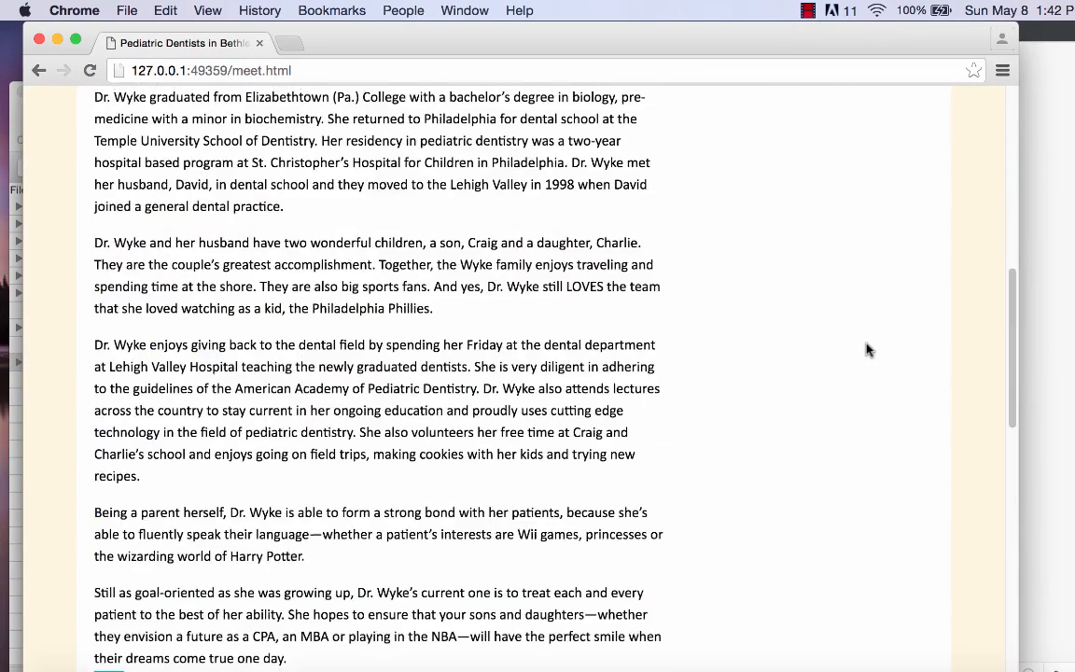
scroll("up", 3)
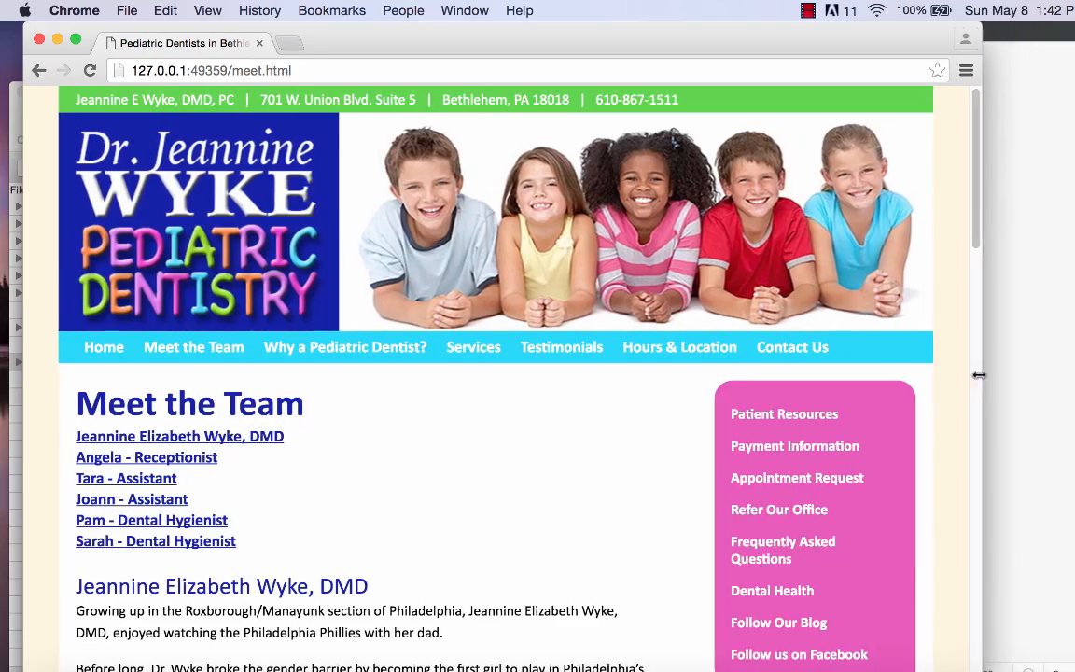
- Narrow the Chrome window to check how meet.html reflows, then return to the stylesheet
left_click_drag(978, 375, 804, 392)
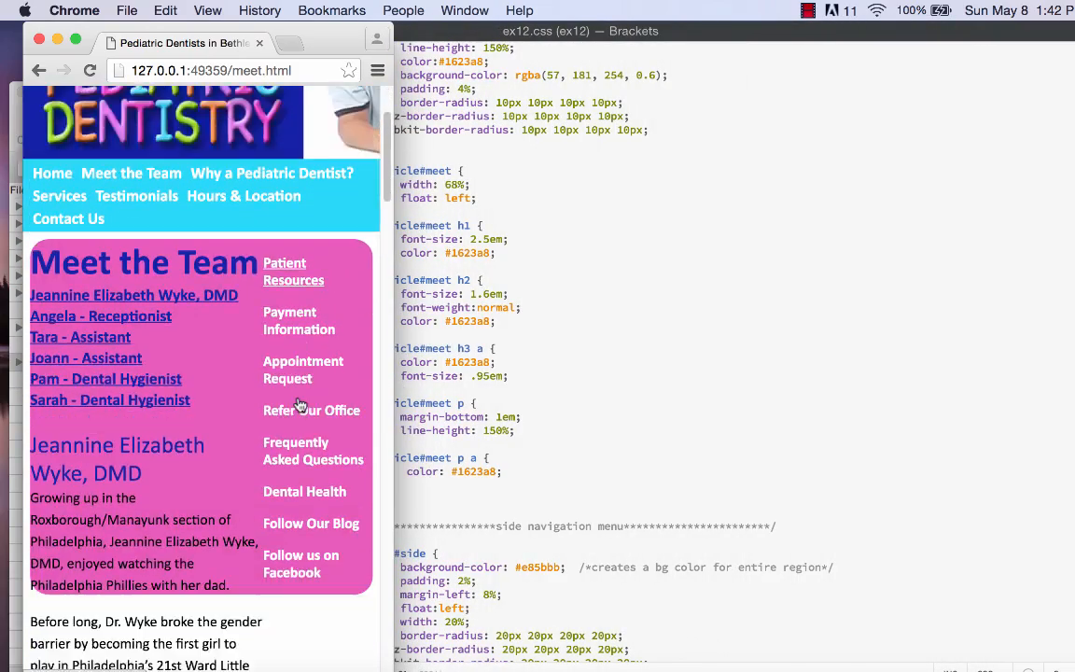
scroll("down", 3)
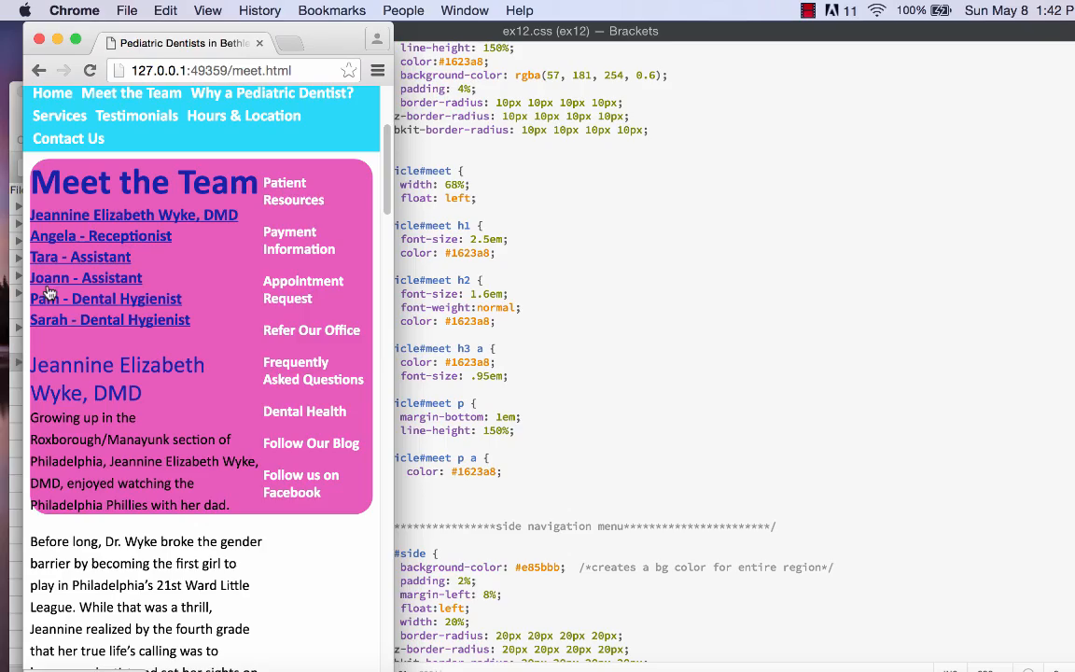
mouse_move(257, 224)
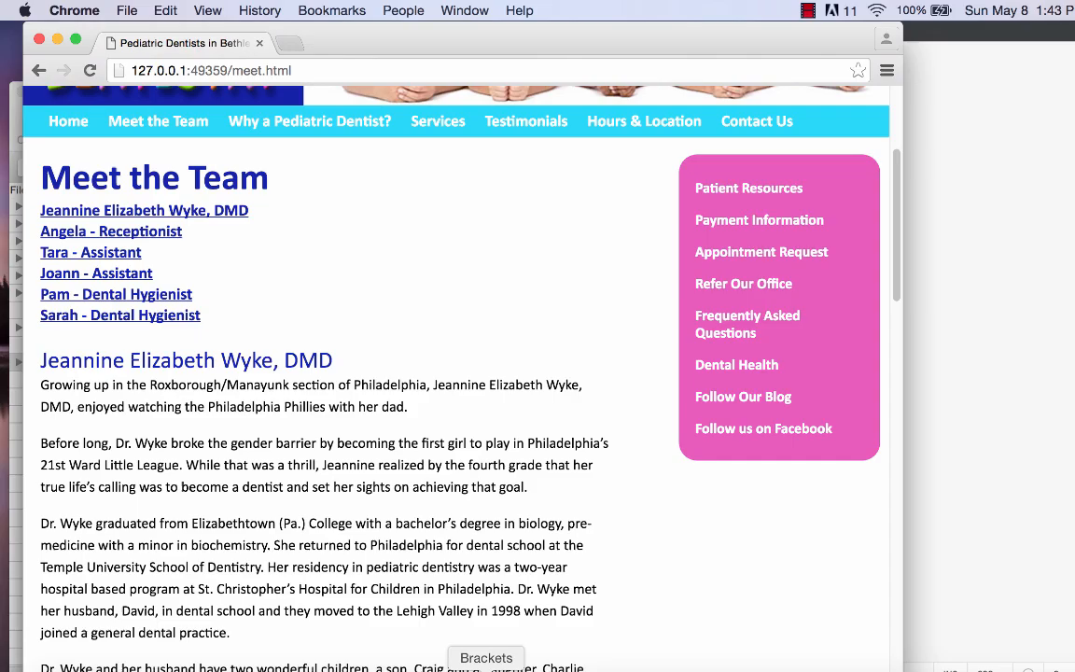
left_click(485, 658)
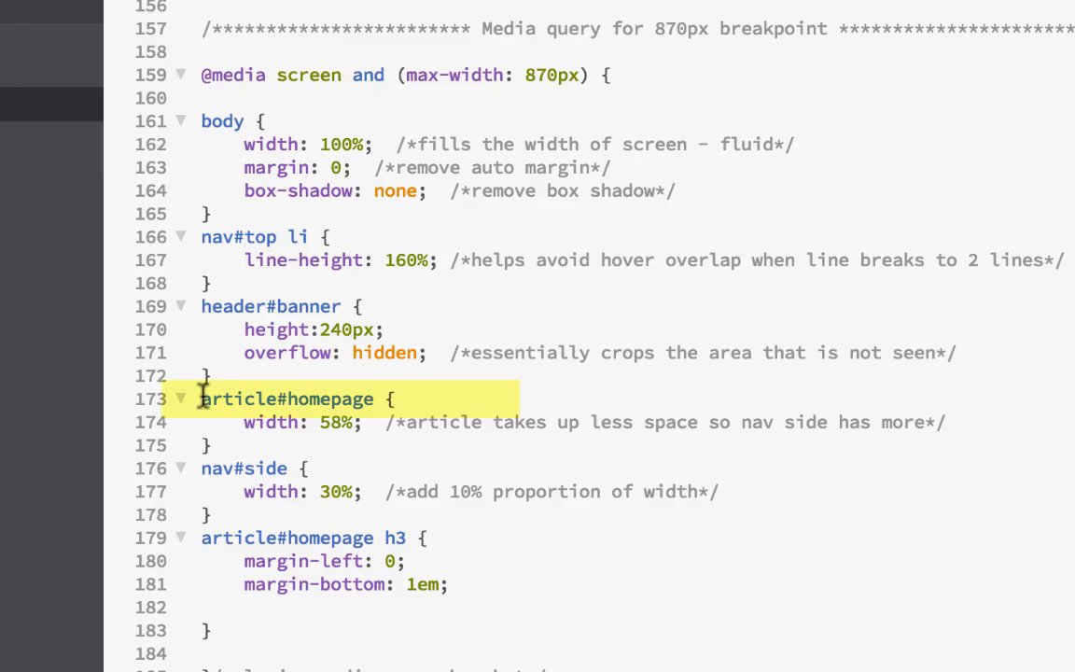
- Change the 870px query selector to 'article#homepage, #meet'
left_click(247, 467)
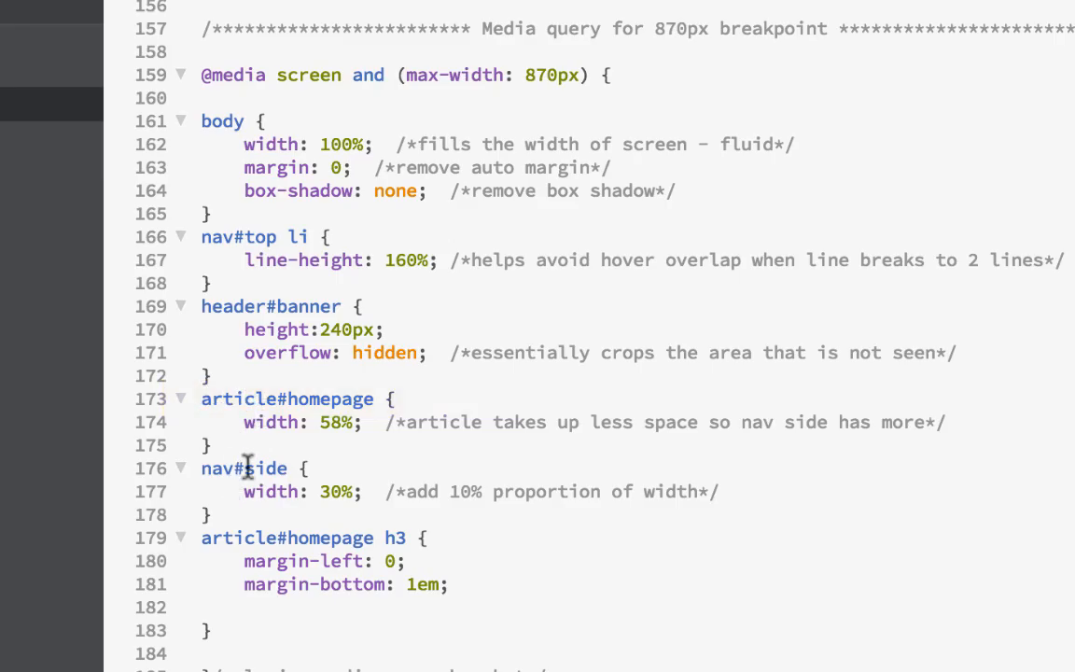
left_click(374, 400)
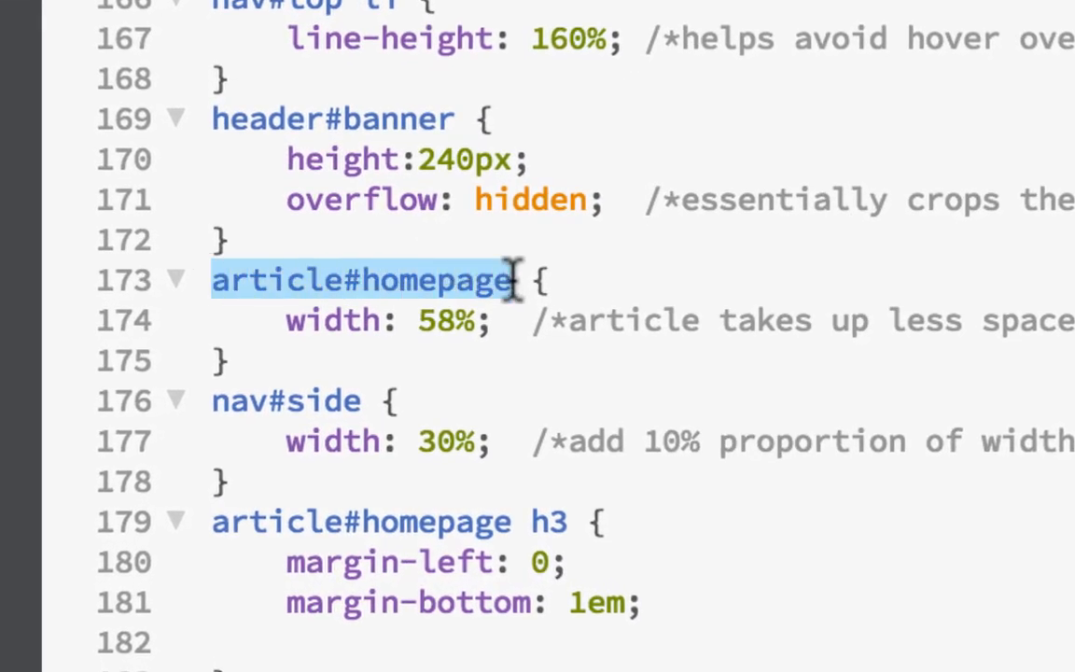
type(",")
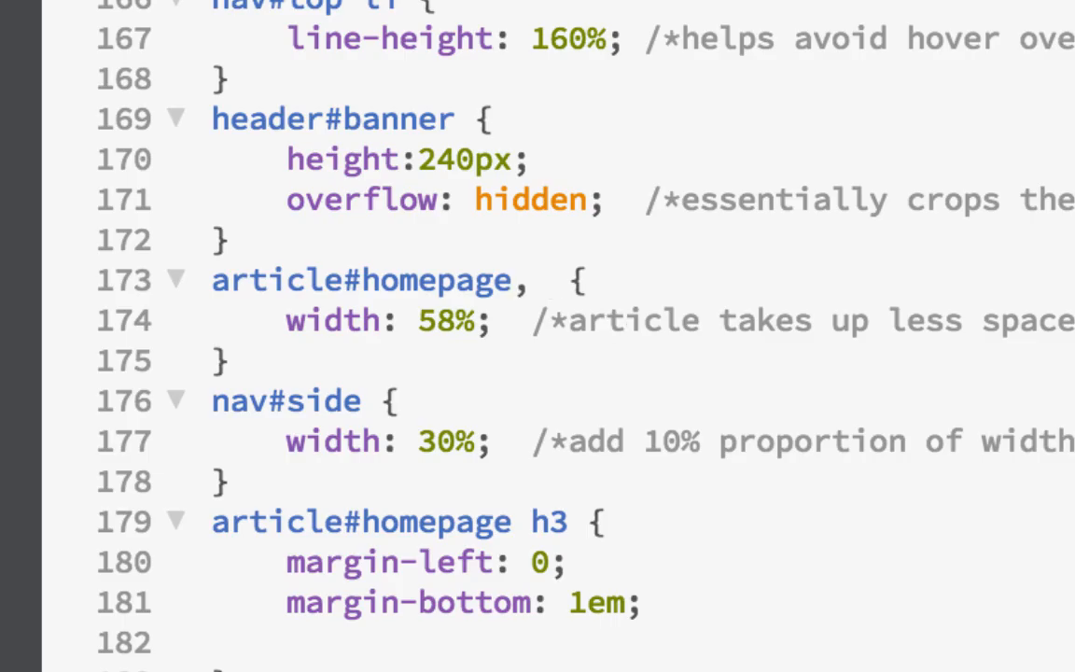
type("#m")
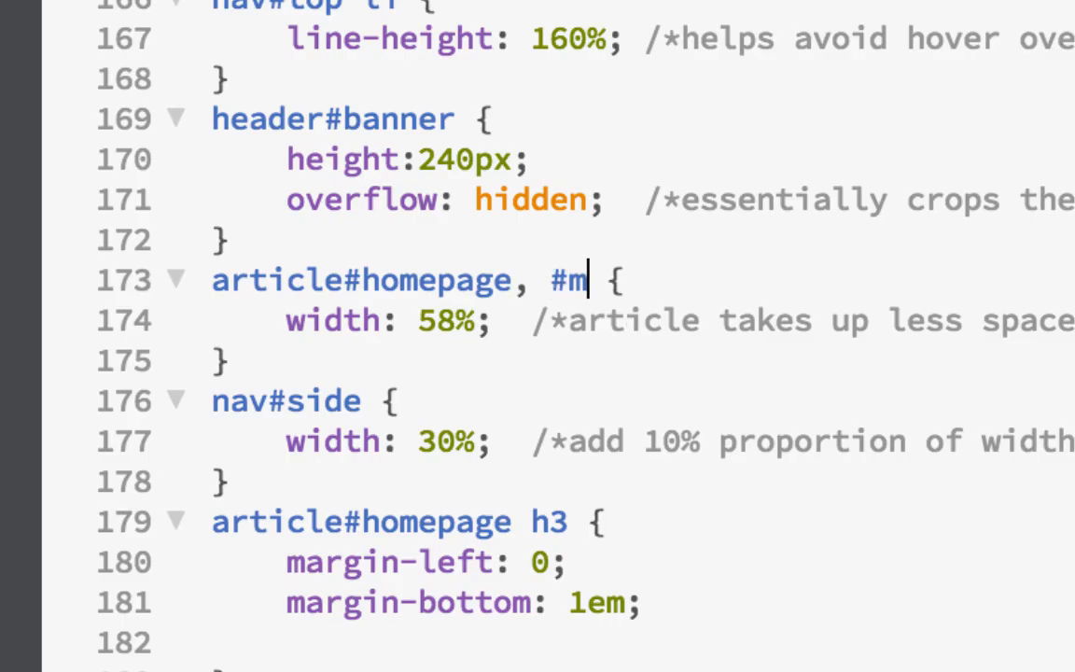
type("eet")
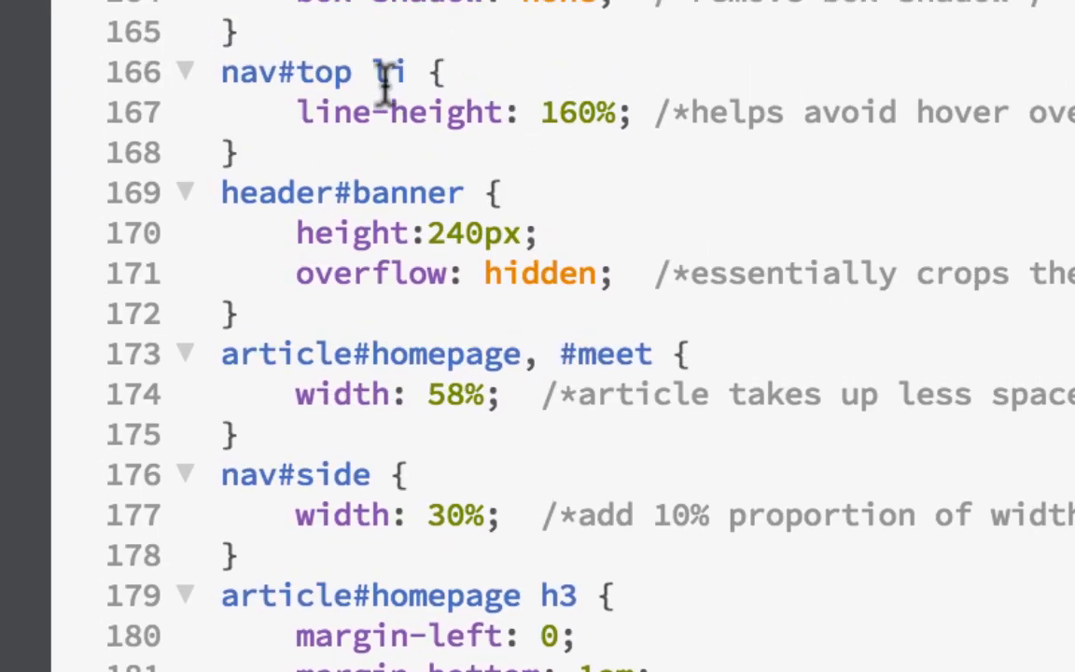
- Scroll down the stylesheet to the 520px media query
scroll("up", 3)
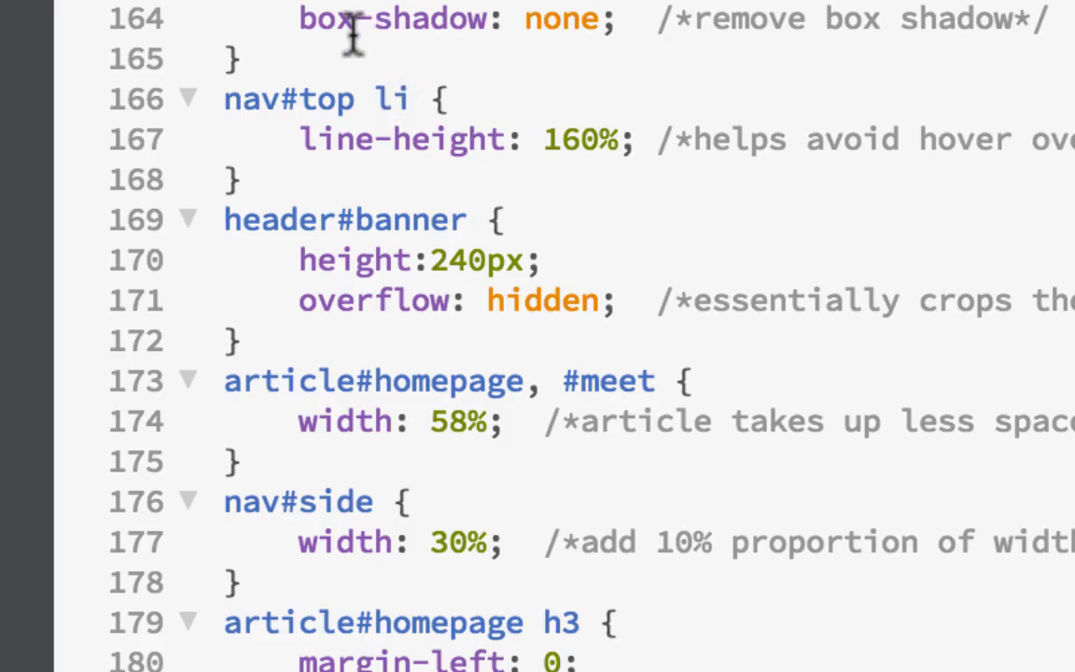
mouse_move(284, 101)
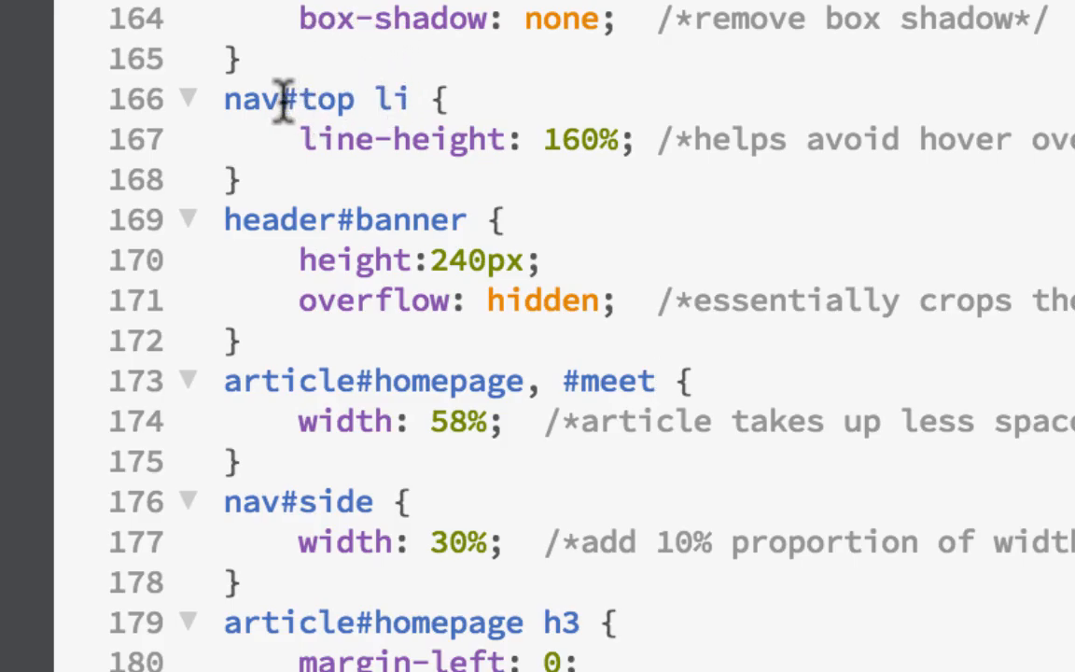
mouse_move(625, 381)
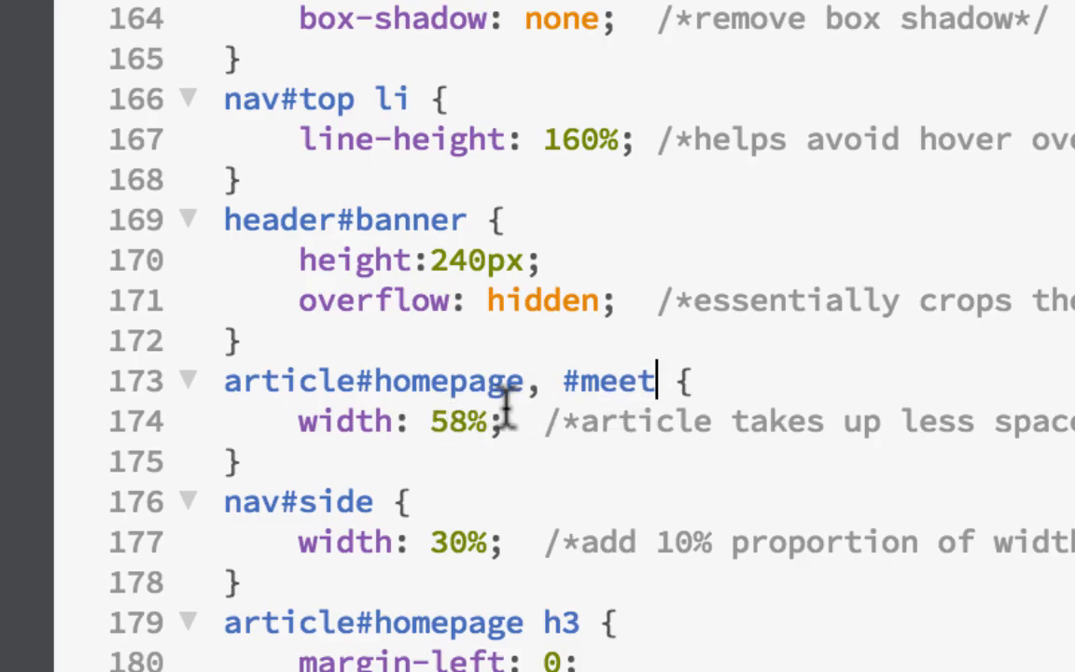
scroll("down", 3)
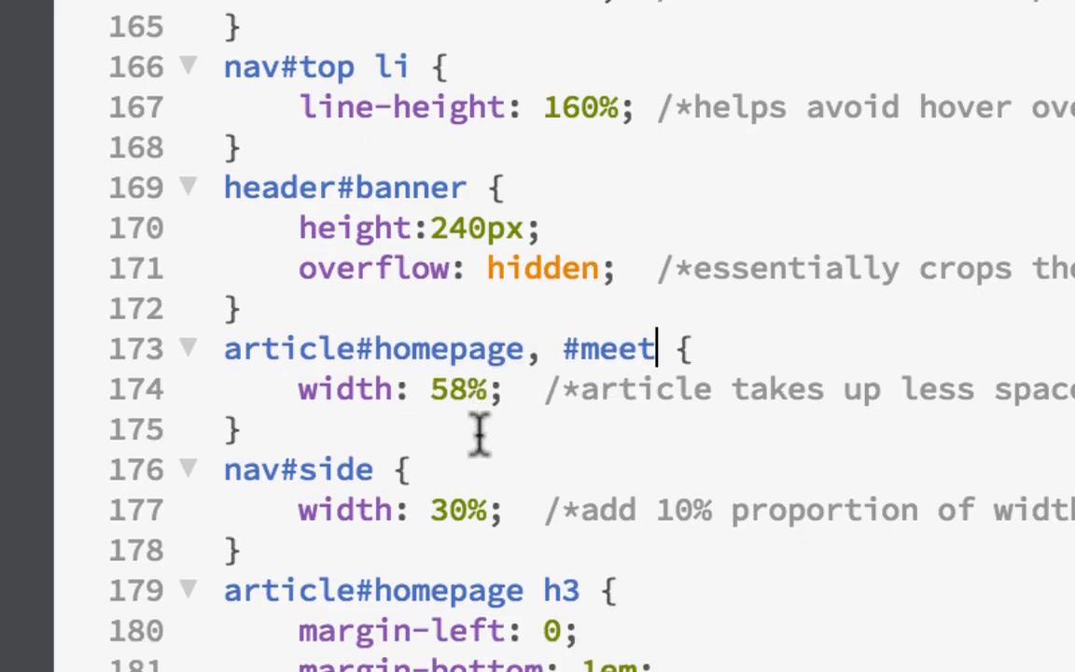
scroll("down", 3)
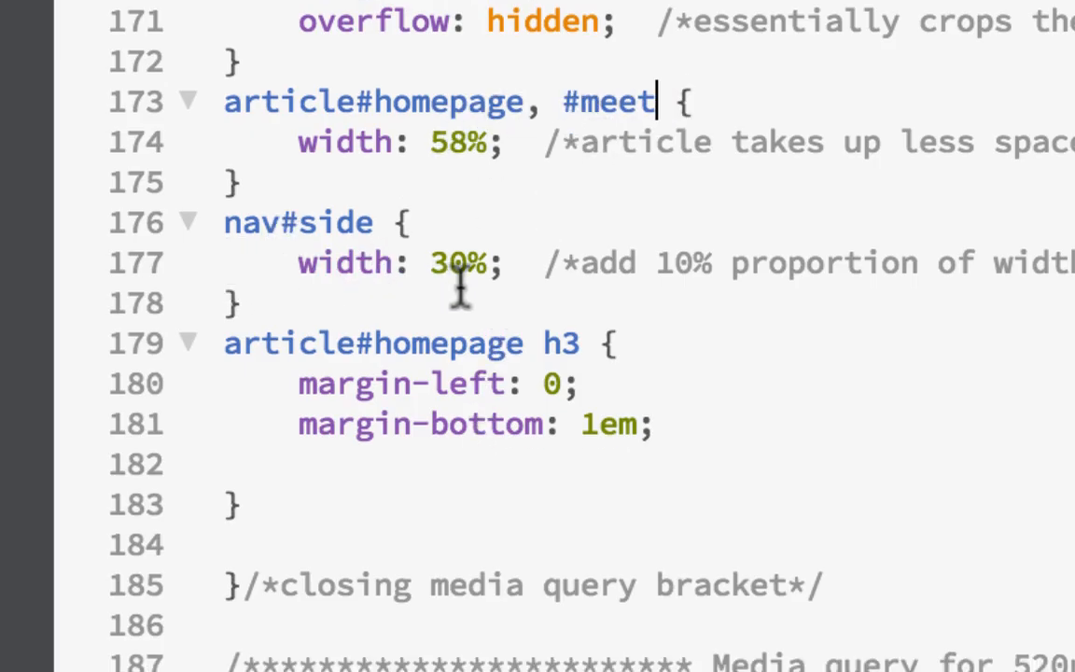
scroll("down", 3)
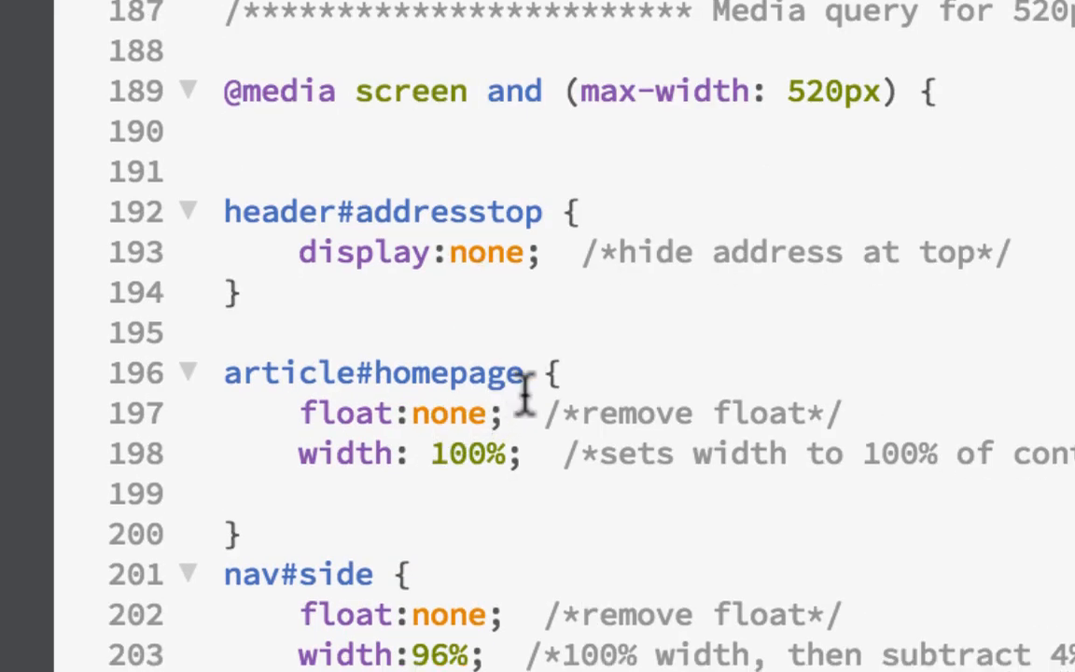
- Change the 520px query selector to 'article#homepage, #meet'
scroll("down", 3)
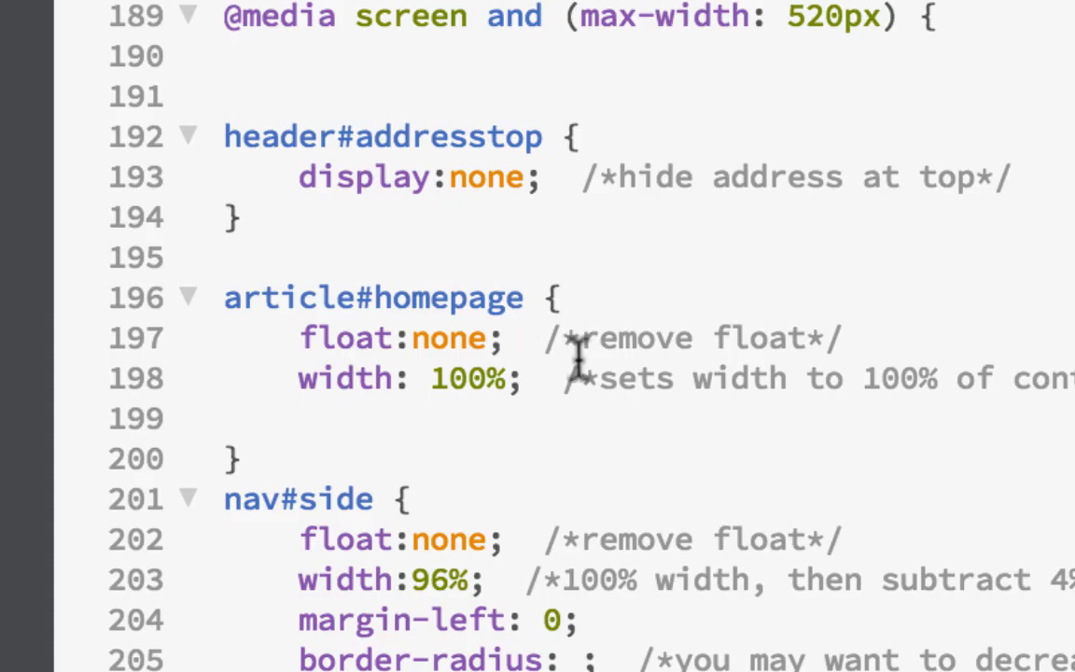
mouse_move(900, 325)
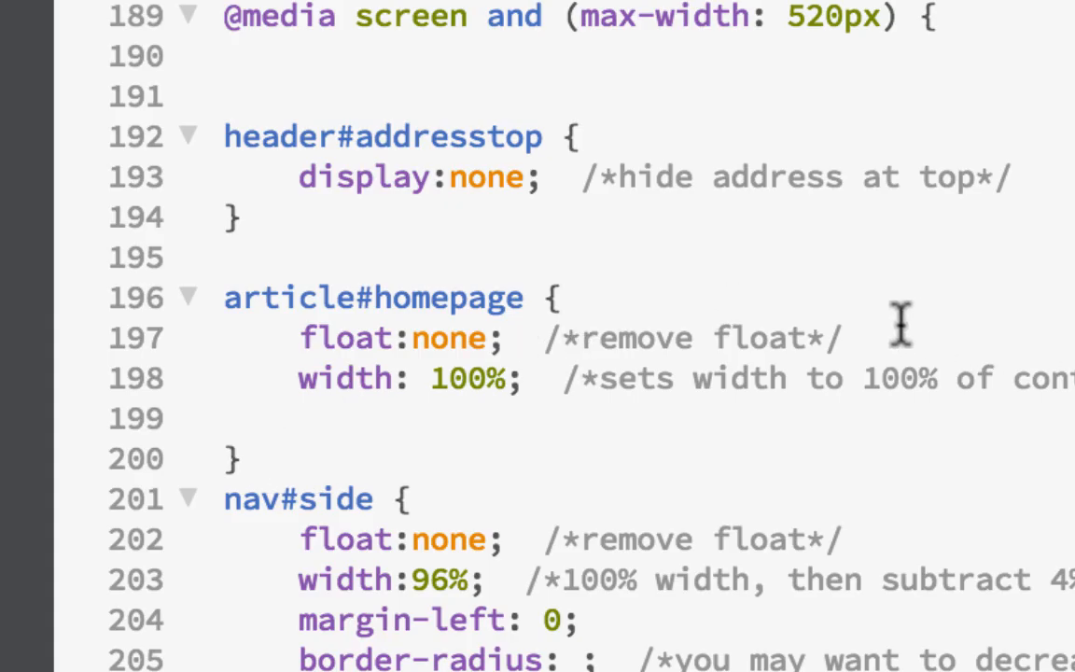
mouse_move(870, 336)
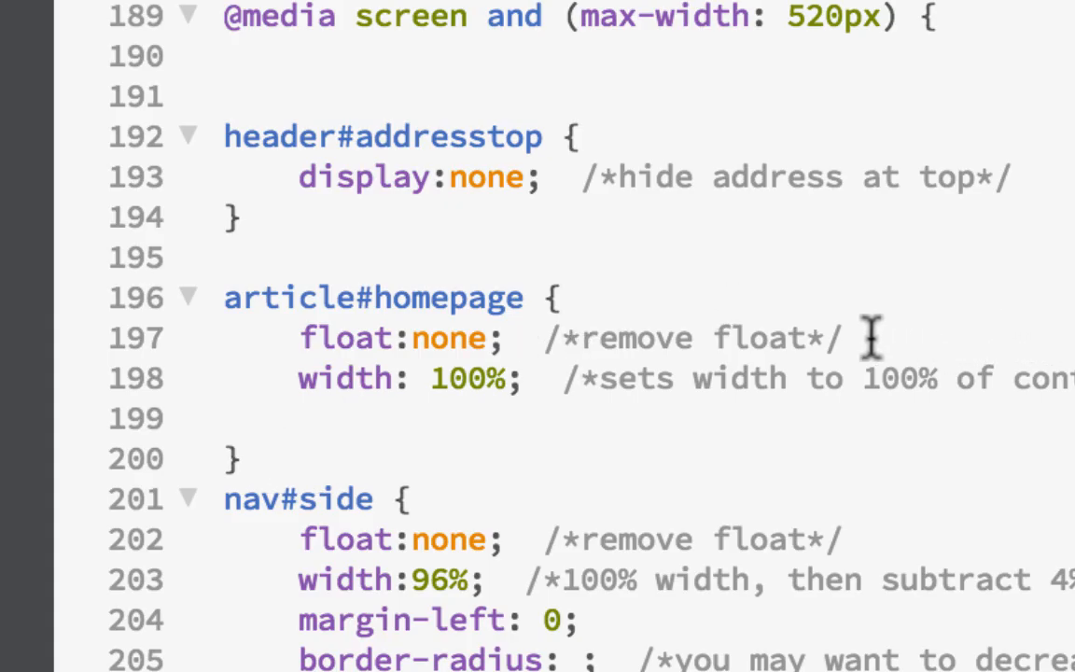
mouse_move(519, 297)
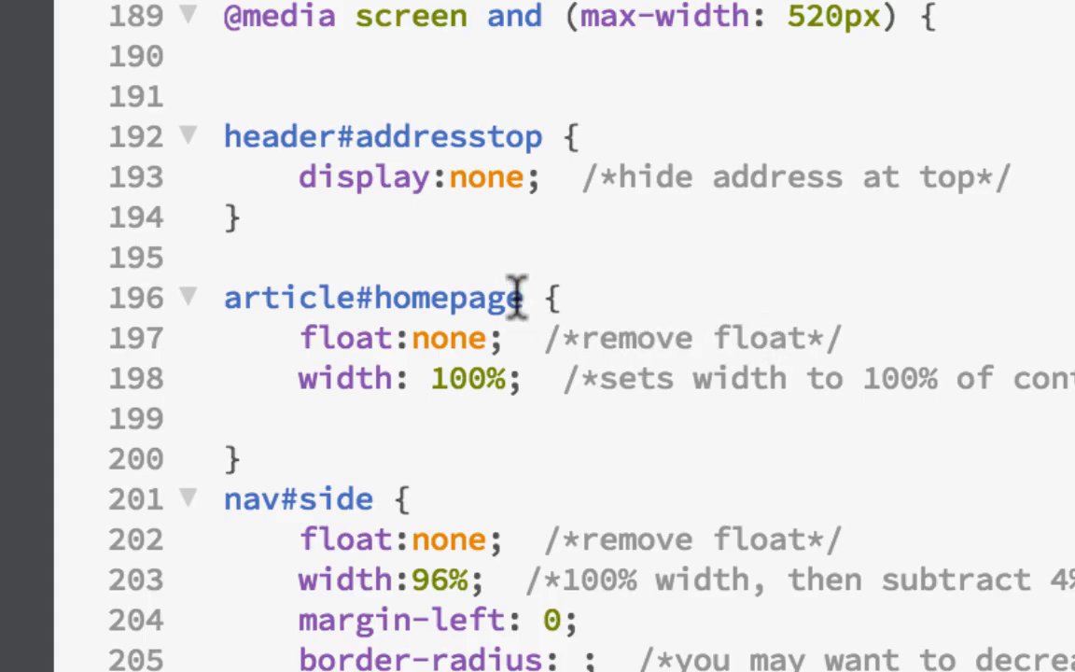
type(",")
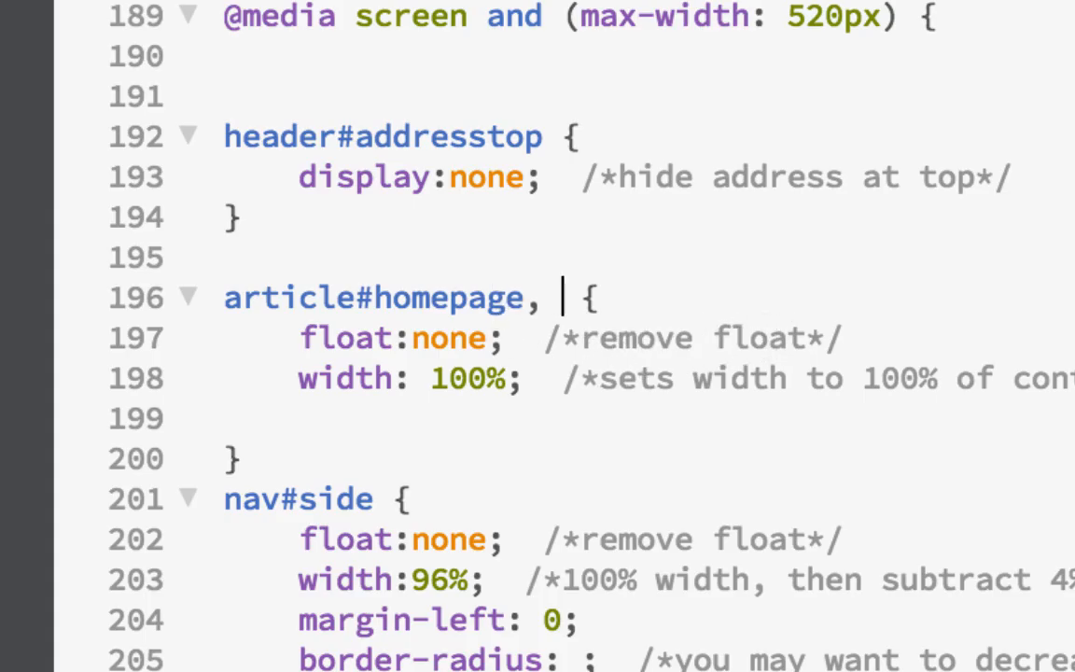
type("#")
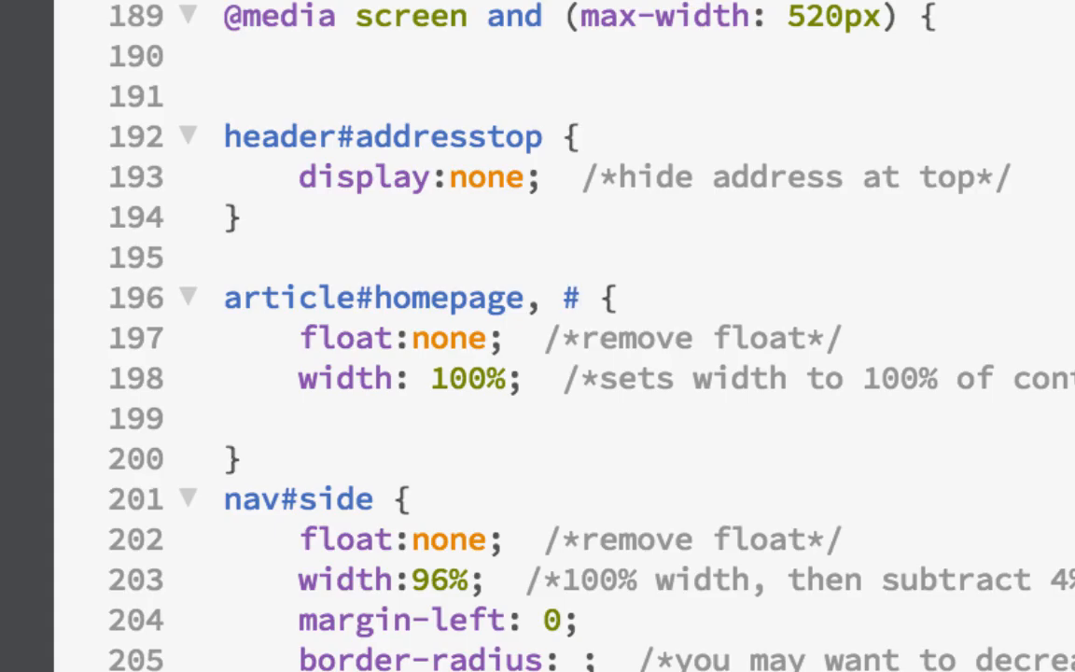
type("m")
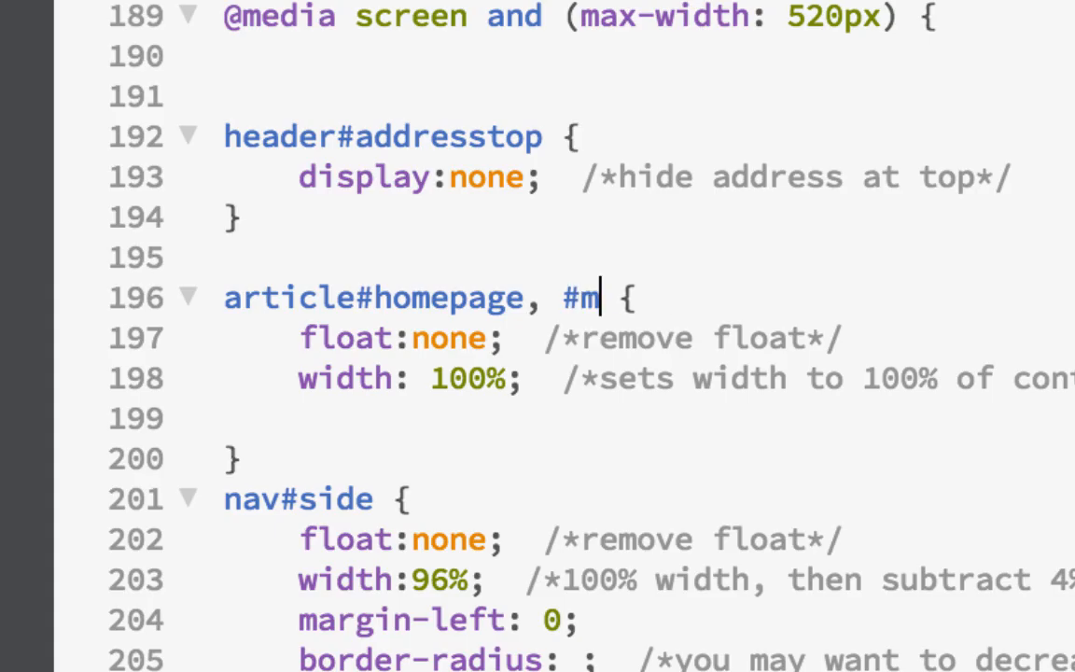
type("eet")
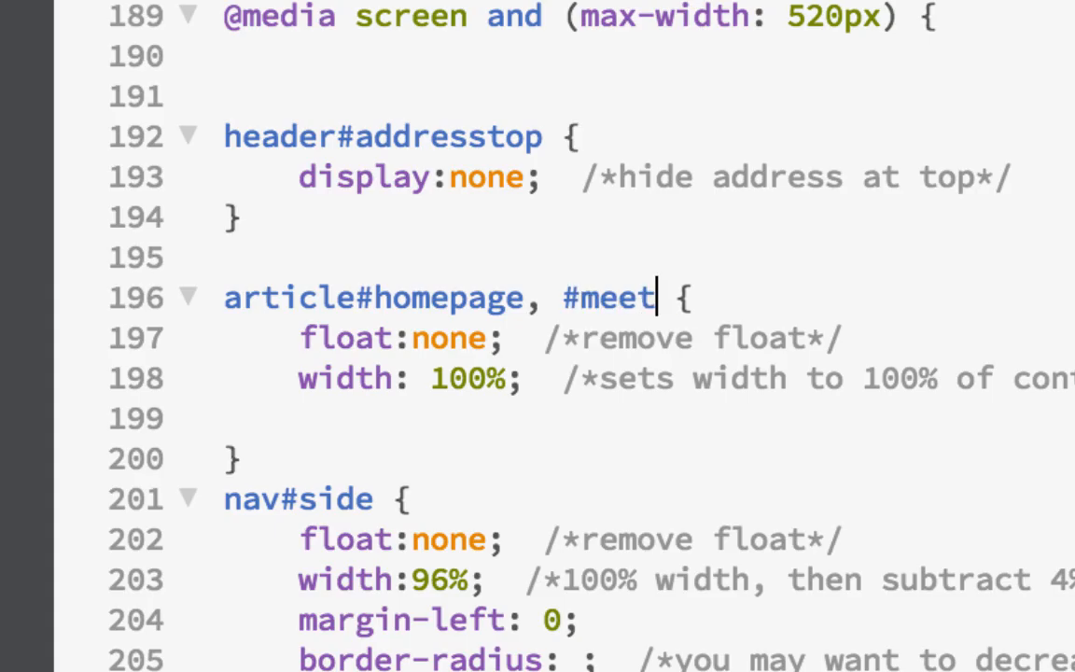
scroll("down", 3)
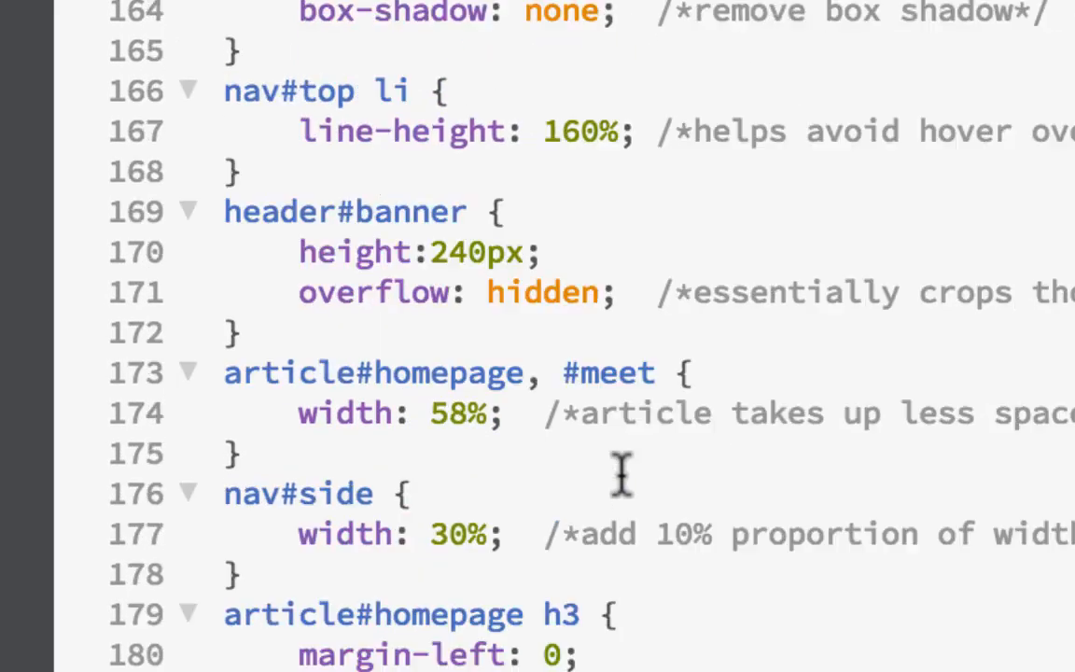
scroll("down", 3)
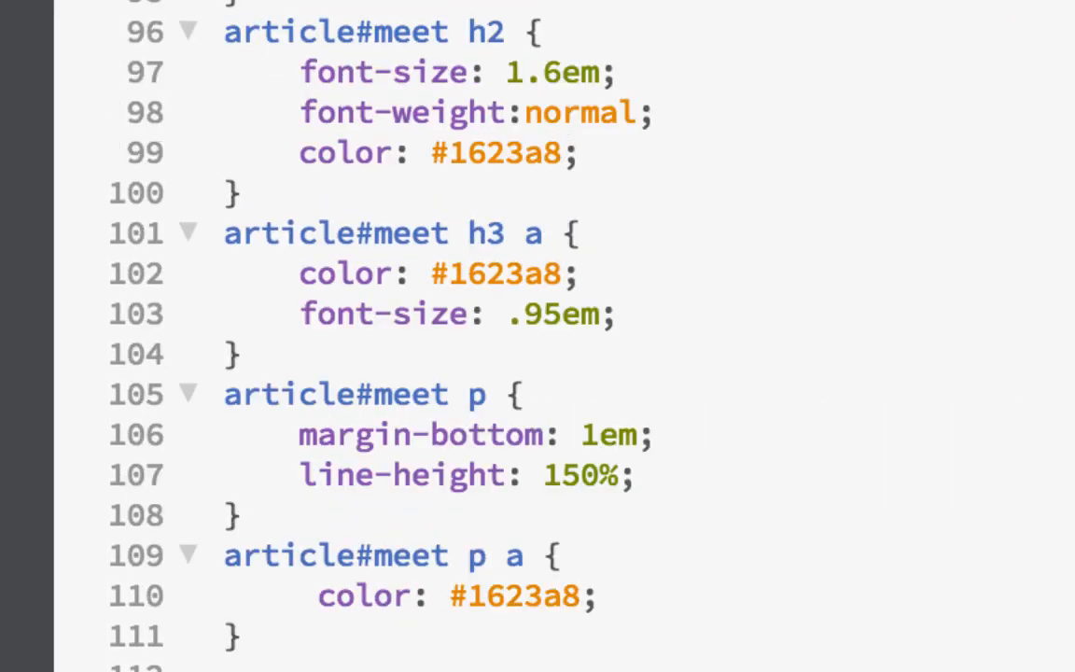
mouse_move(616, 654)
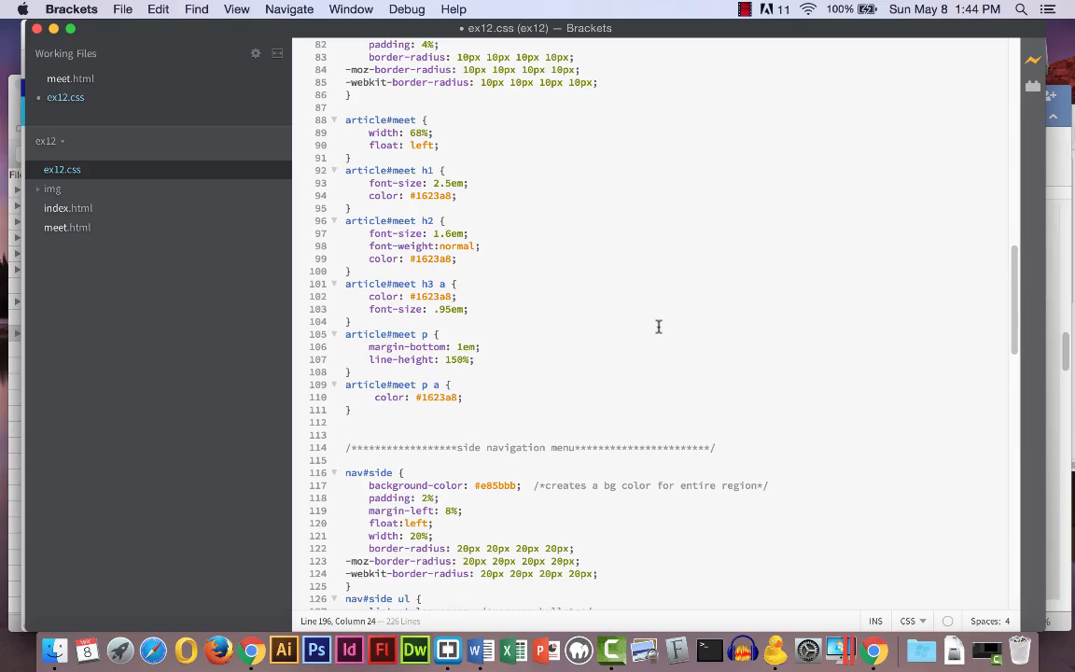
mouse_move(452, 116)
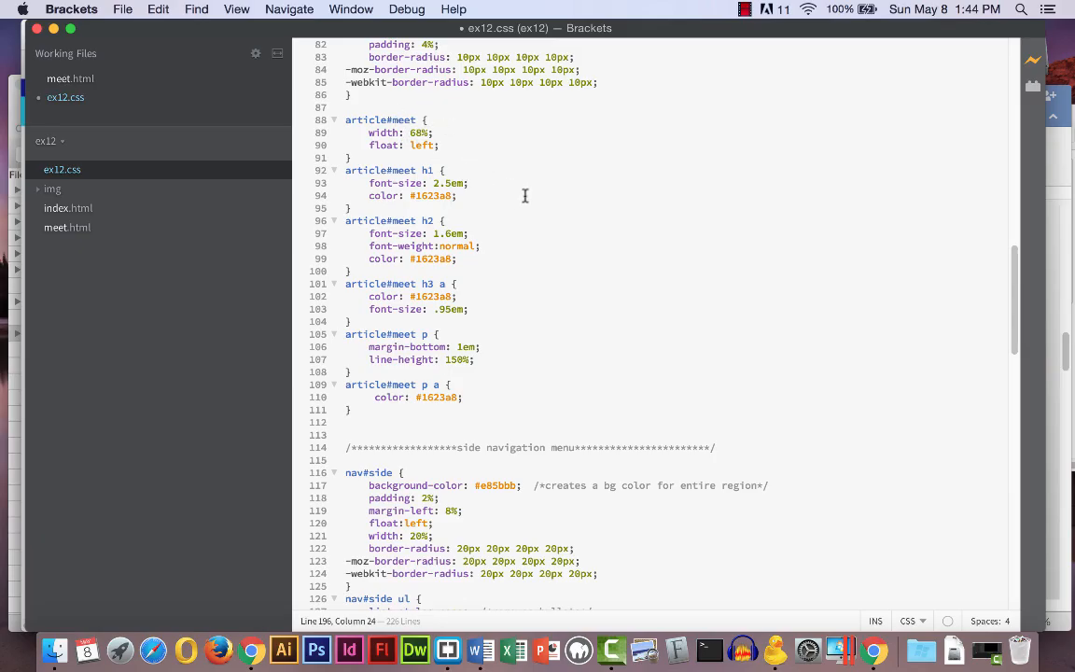
mouse_move(654, 222)
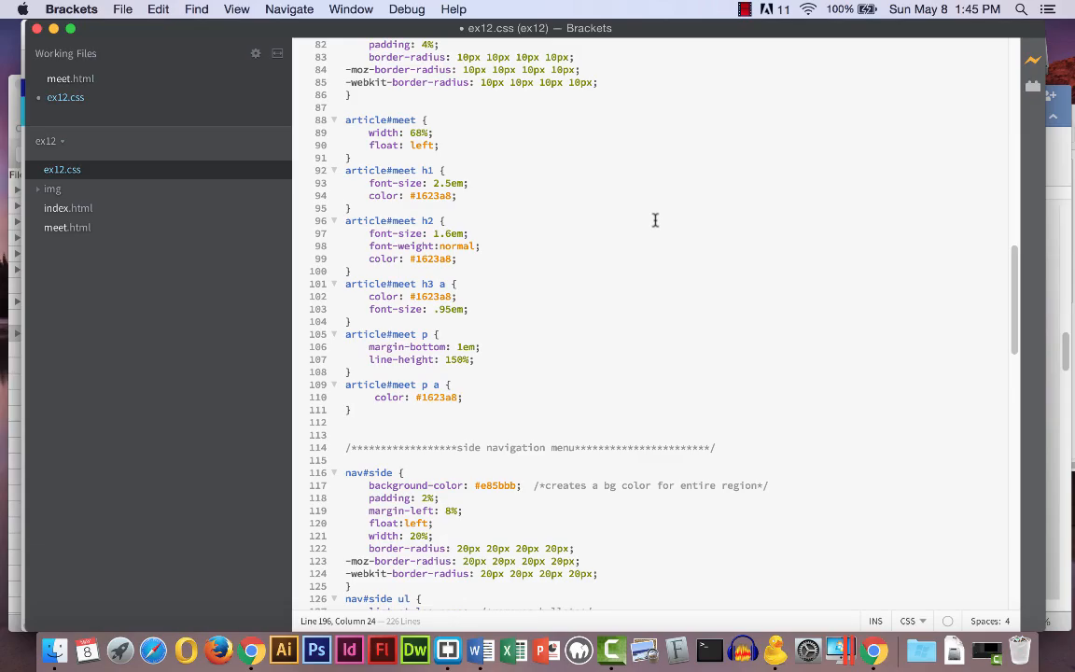
scroll("down", 3)
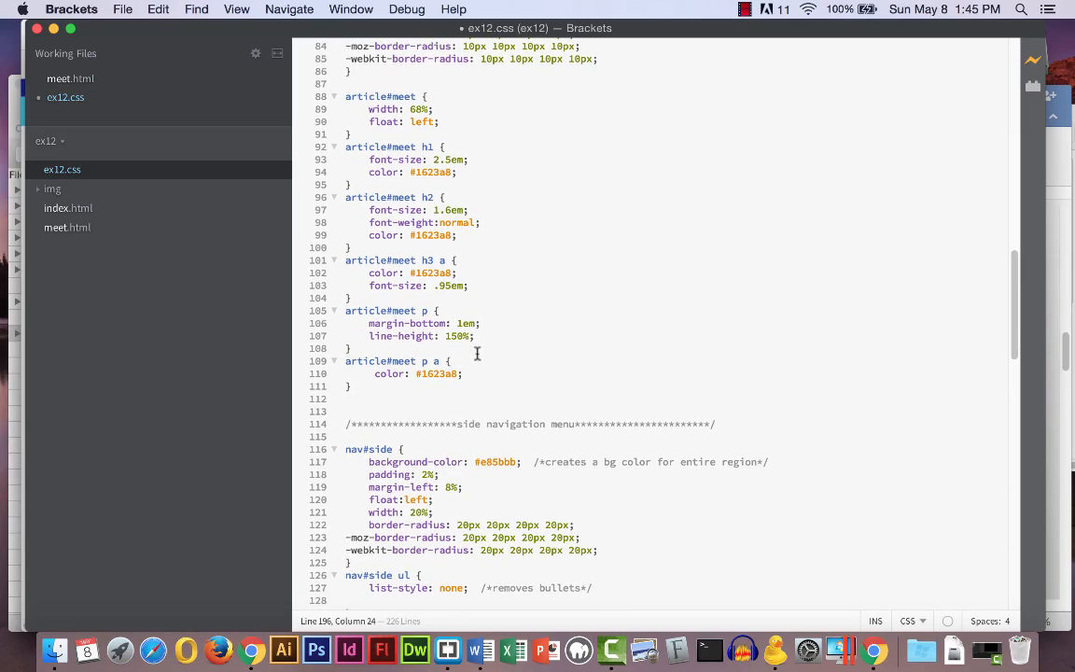
scroll("down", 3)
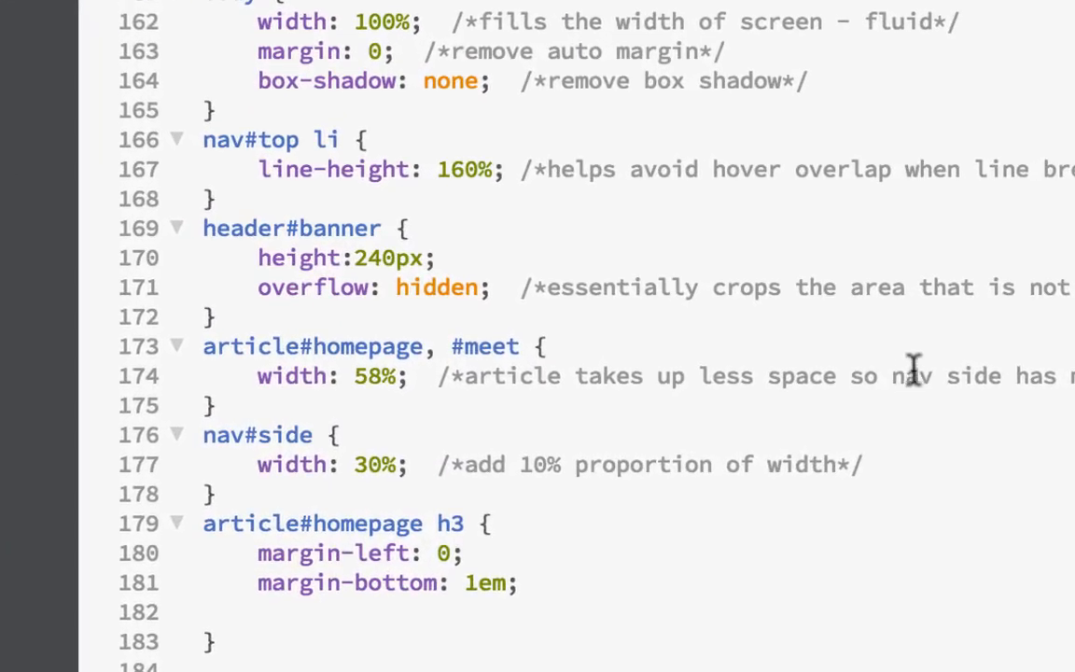
scroll("down", 3)
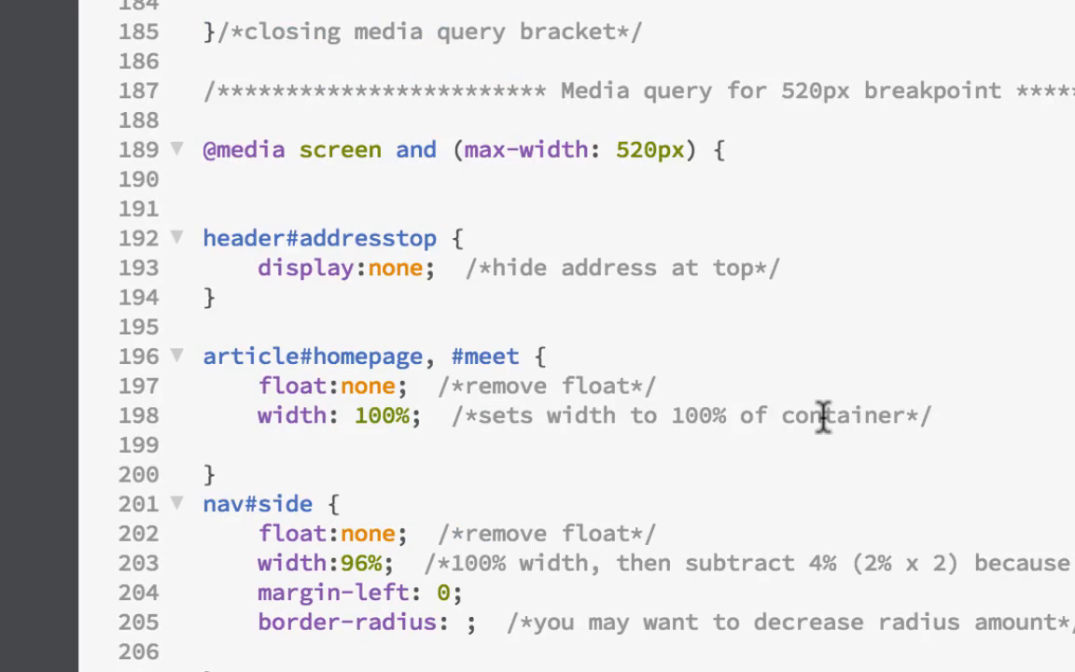
scroll("down", 3)
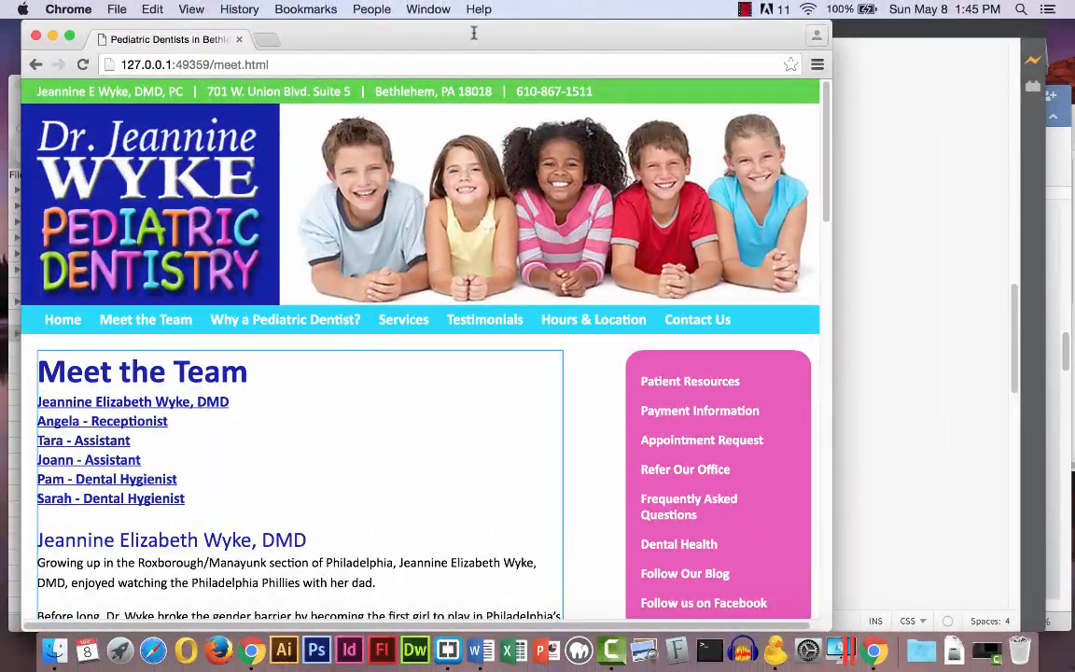
- Follow the Jeannine Elizabeth Wyke, DMD link to her bio section
scroll("down", 3)
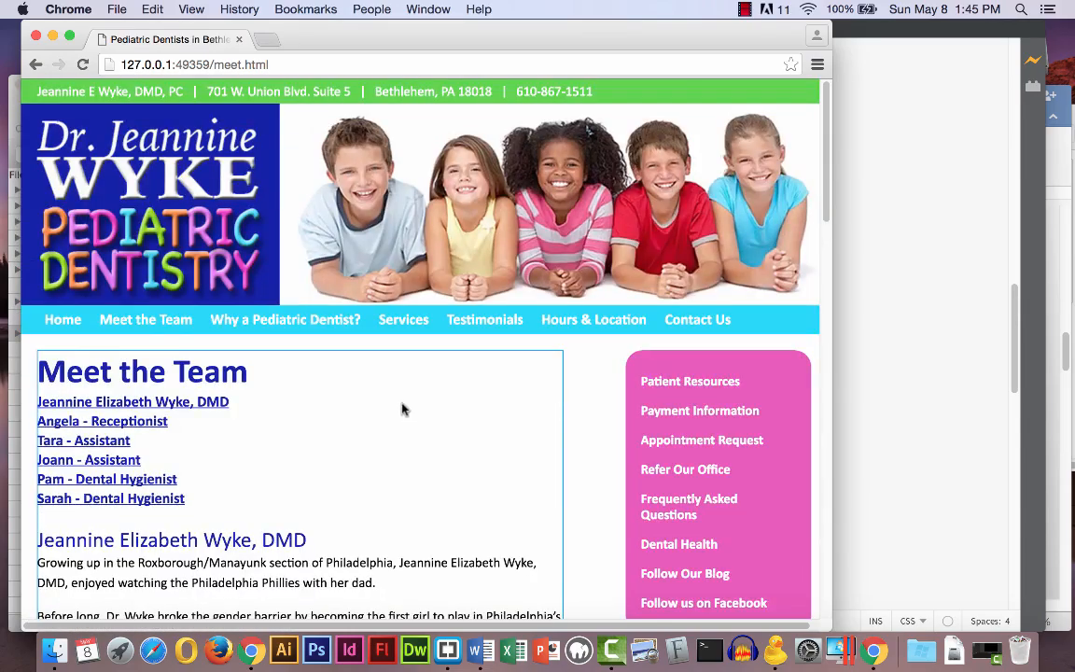
left_click(63, 320)
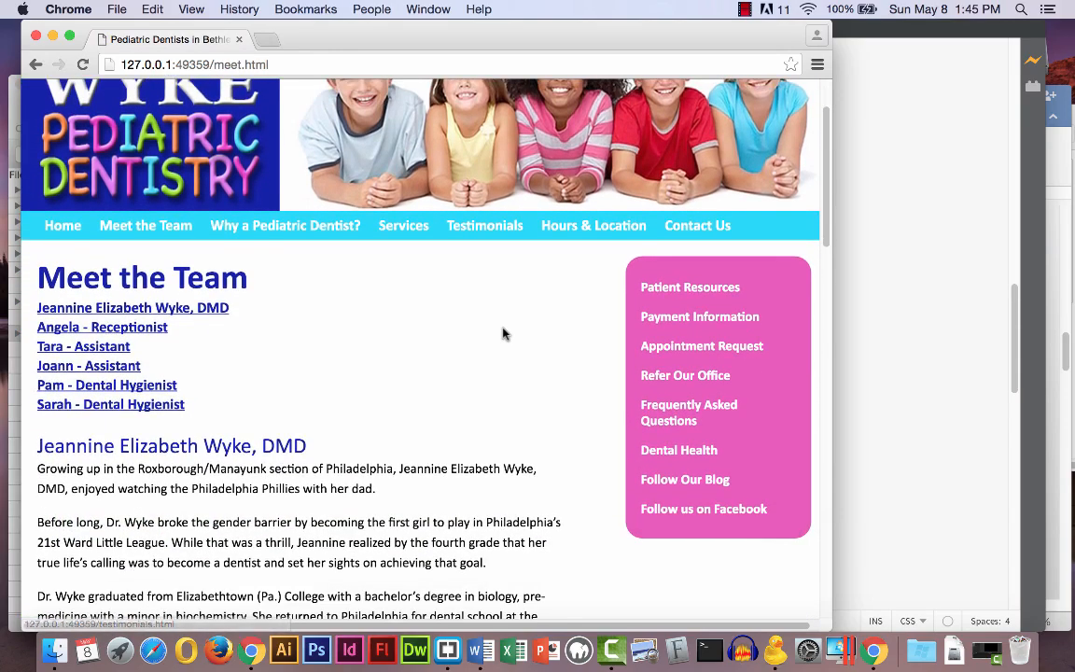
left_click(132, 307)
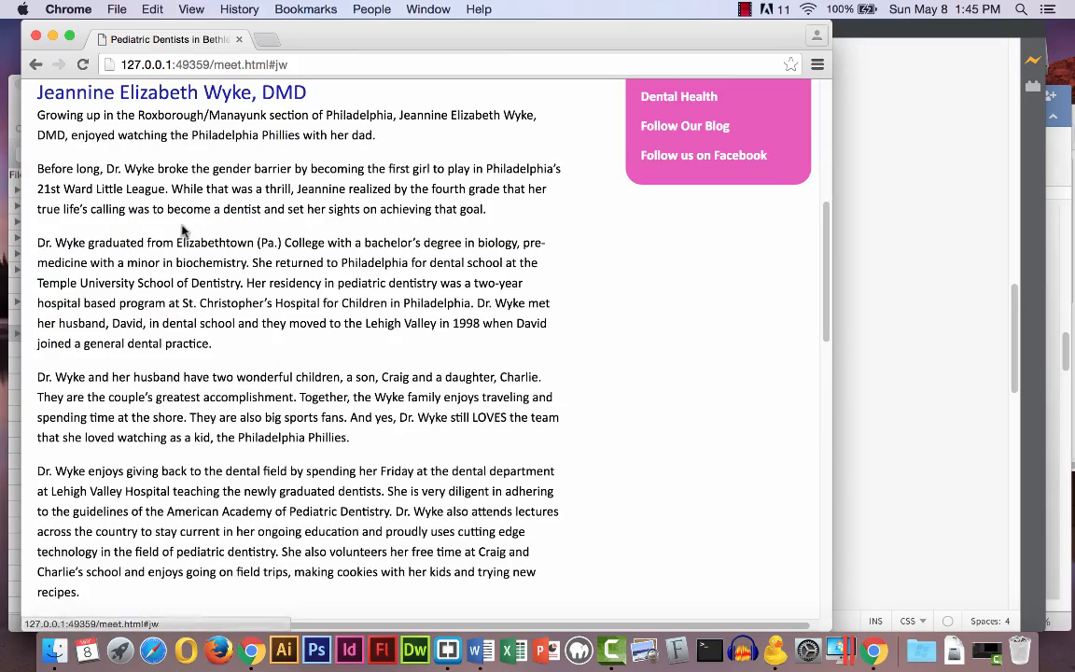
scroll("down", 3)
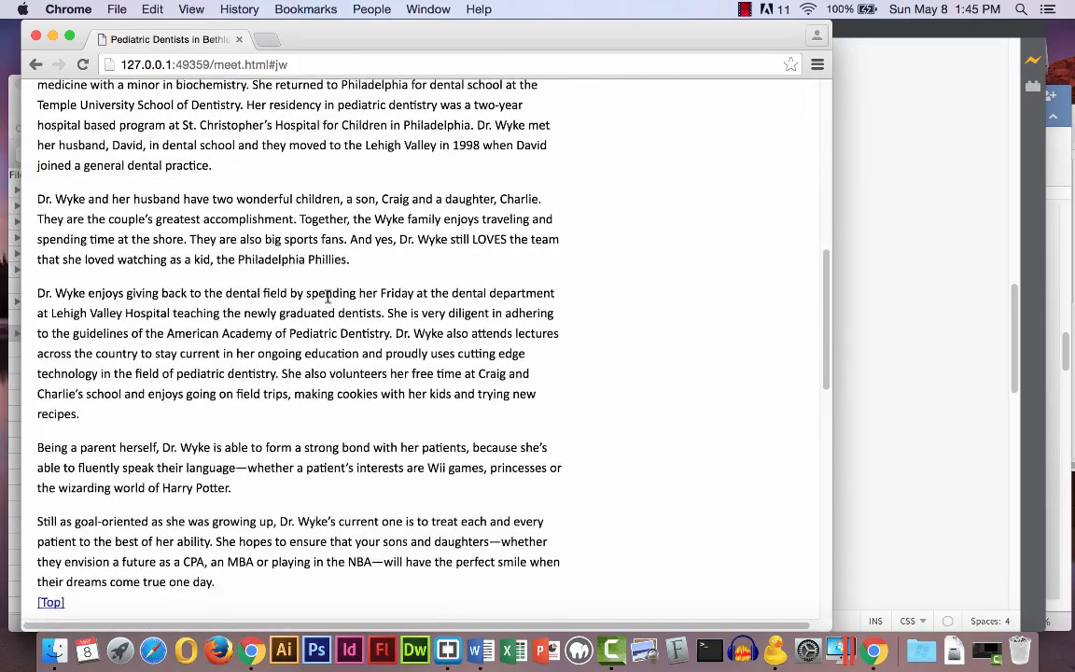
- Use the [Top] link to return to the page top, then scroll back down
left_click(50, 602)
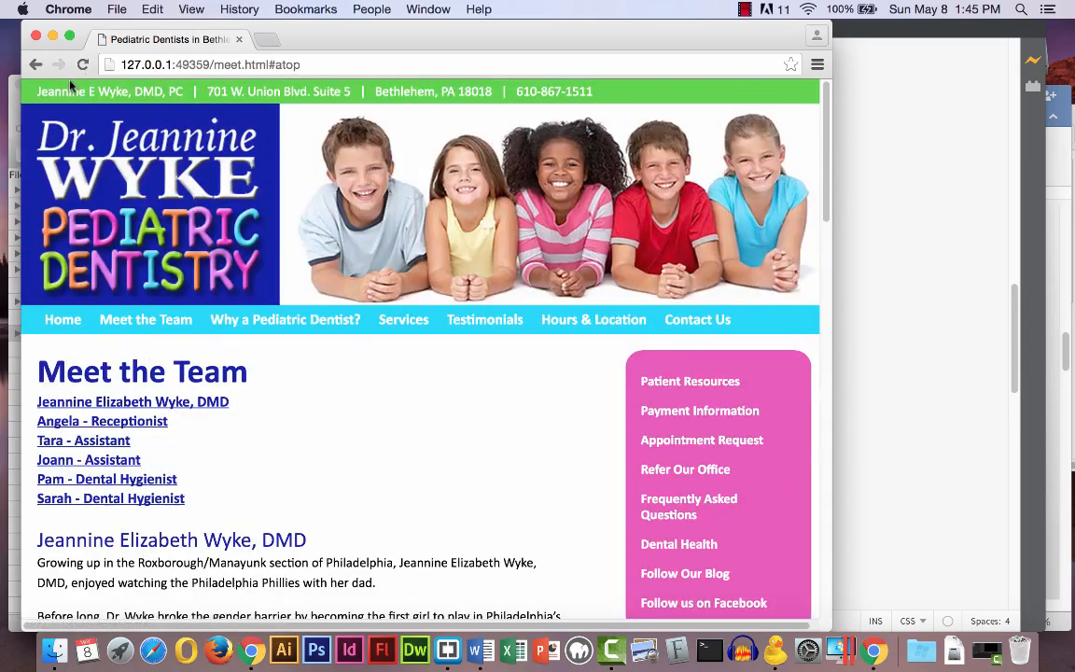
scroll("down", 3)
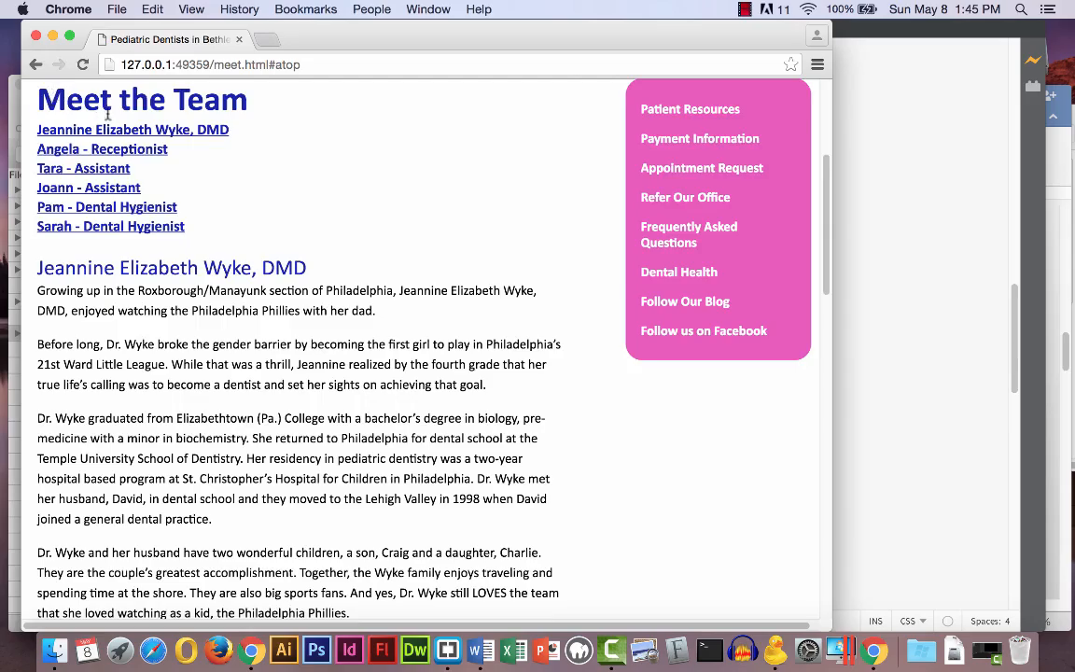
scroll("down", 3)
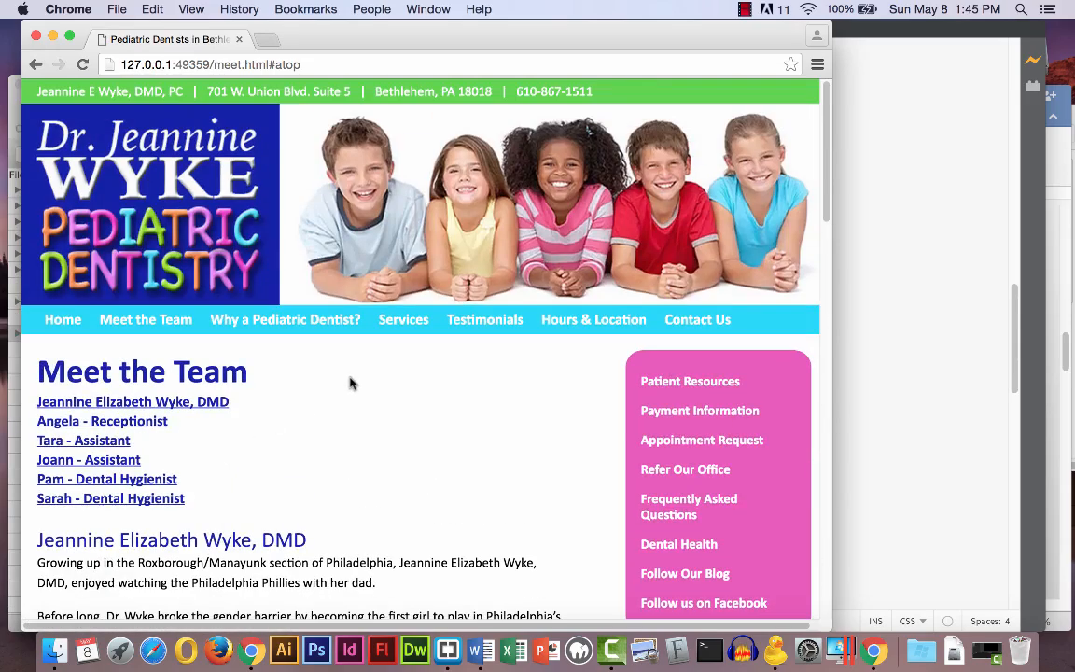
mouse_move(362, 384)
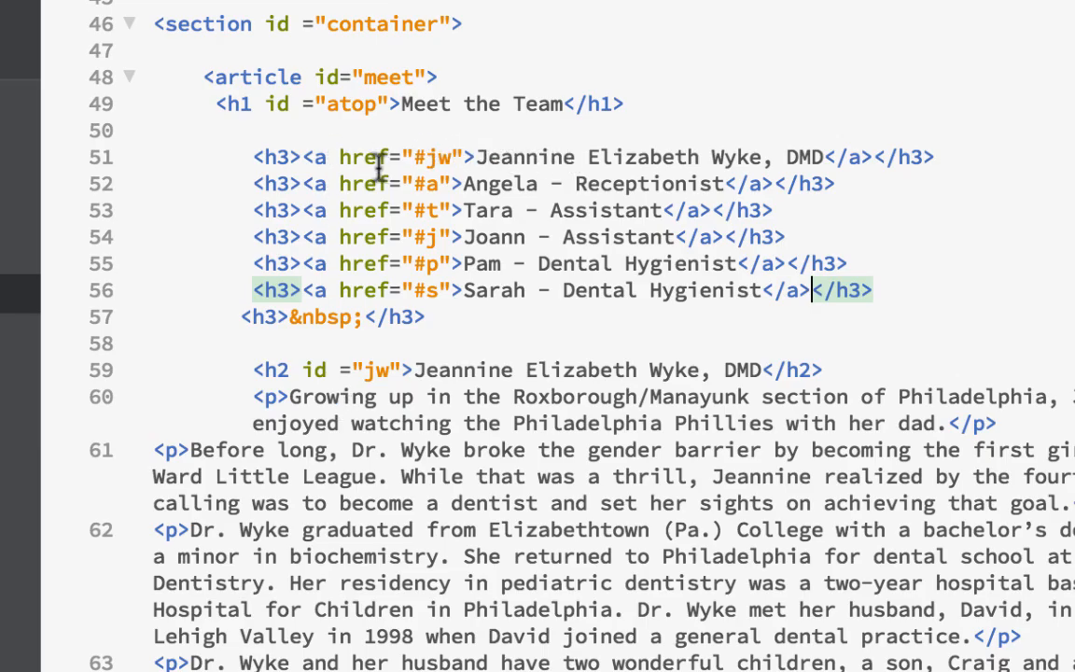
mouse_move(452, 153)
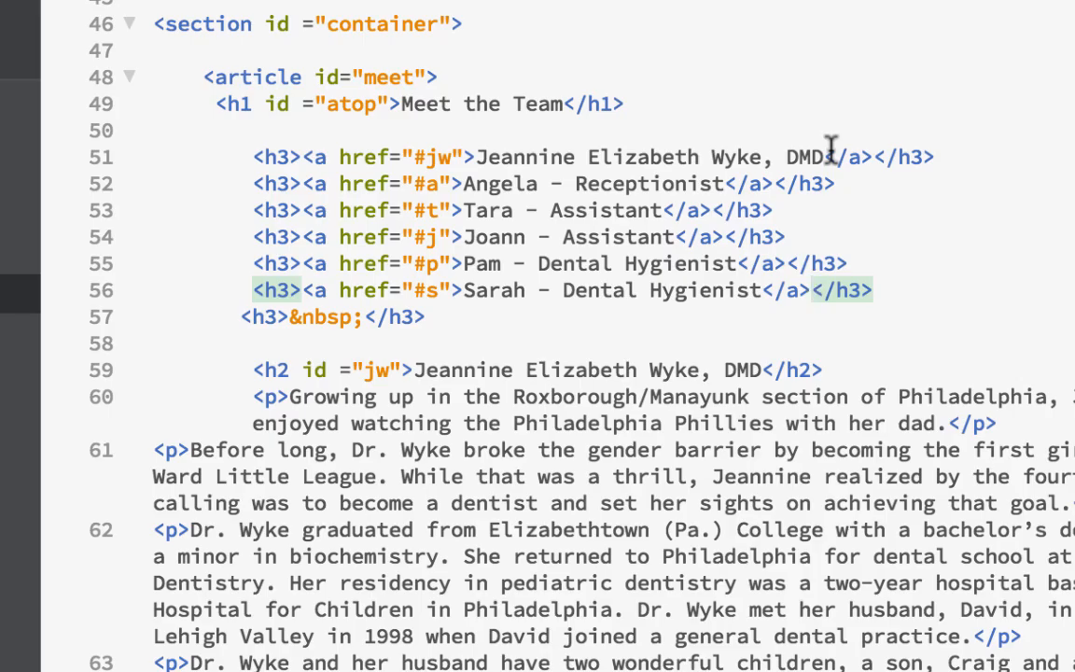
scroll("down", 3)
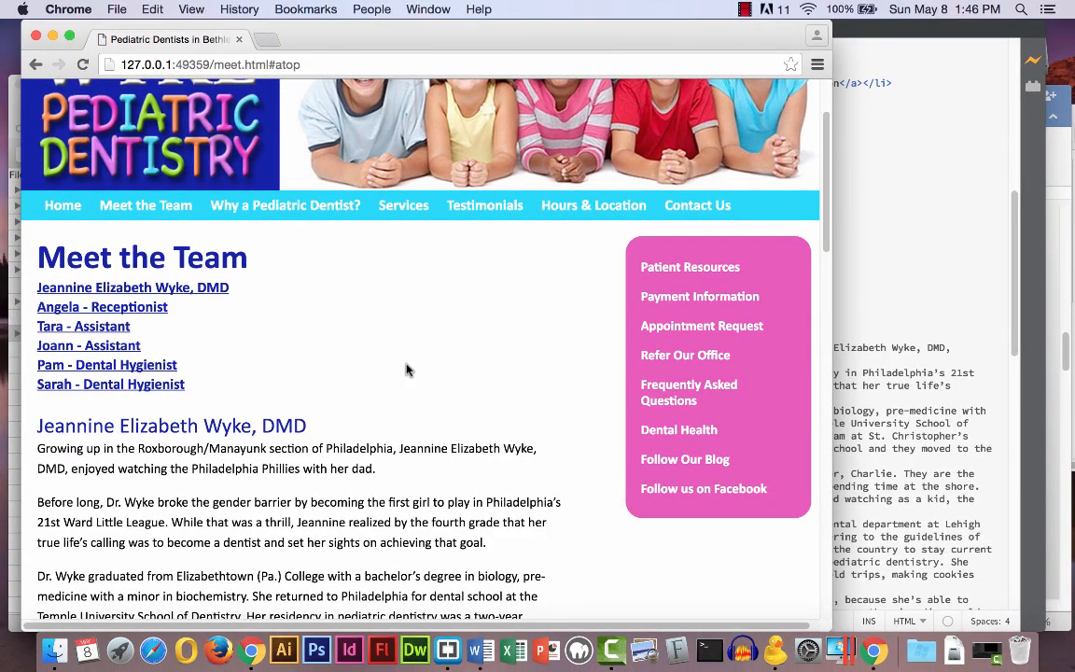
mouse_move(400, 379)
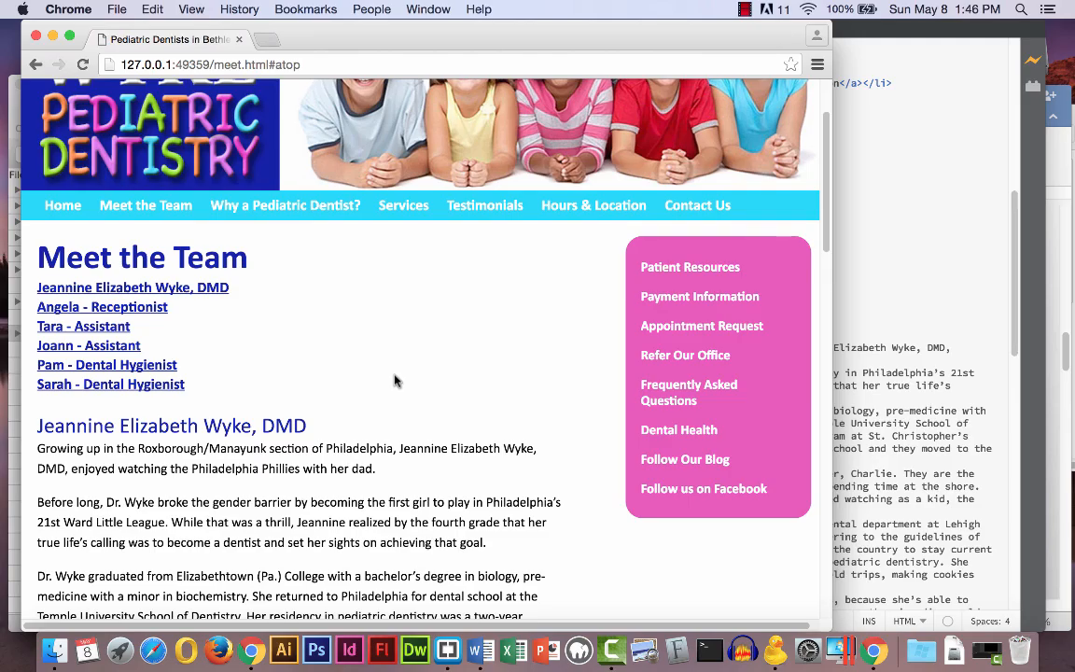
mouse_move(435, 288)
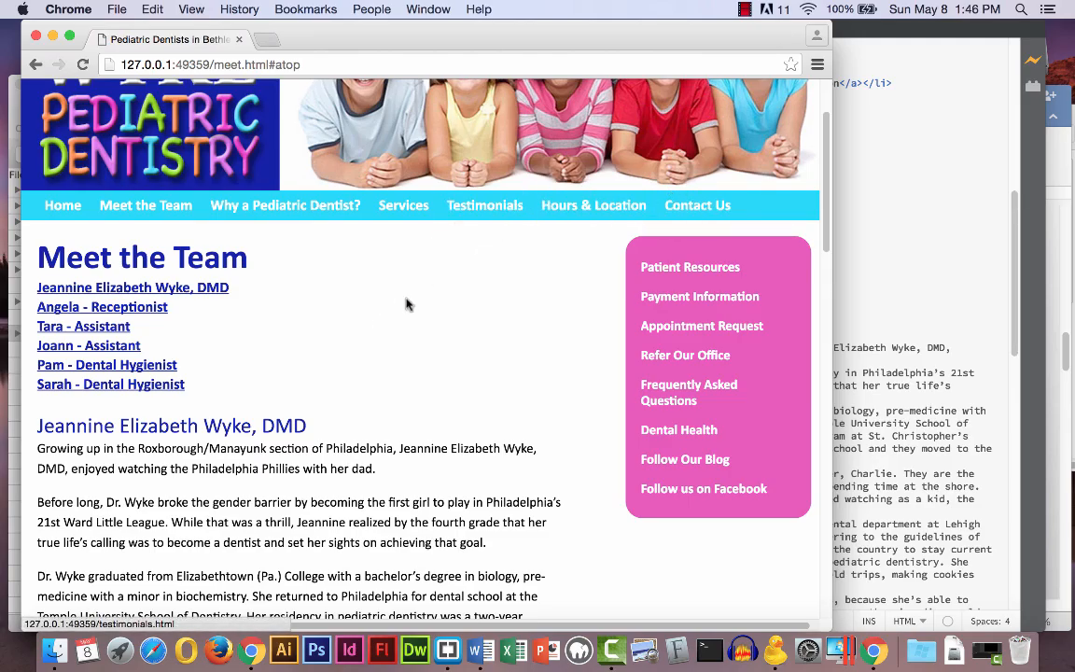
mouse_move(402, 314)
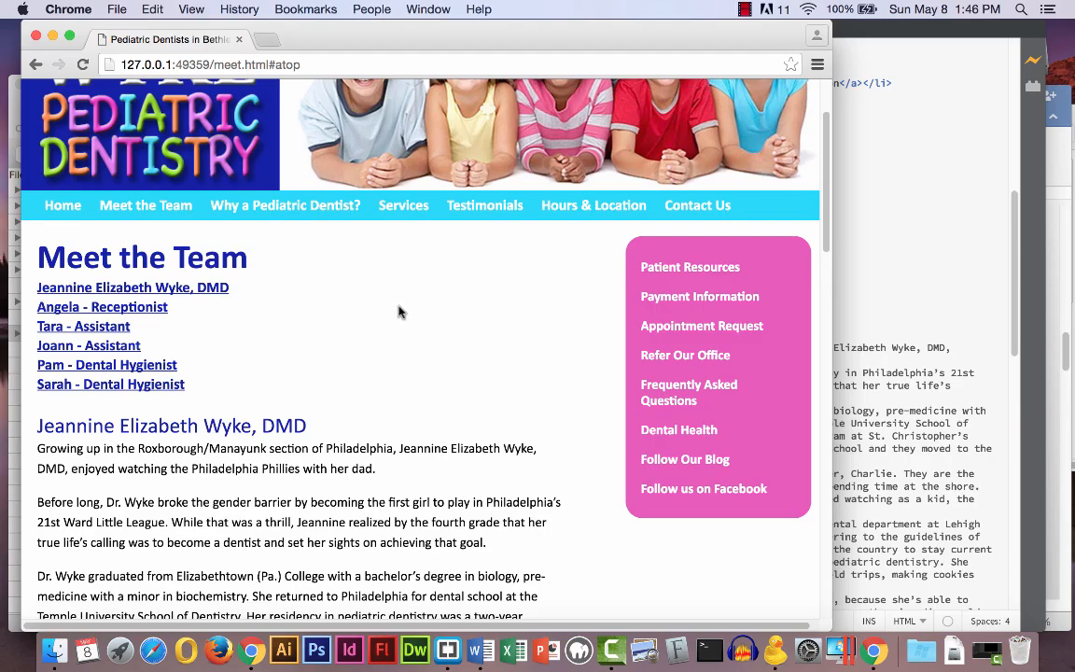
mouse_move(464, 333)
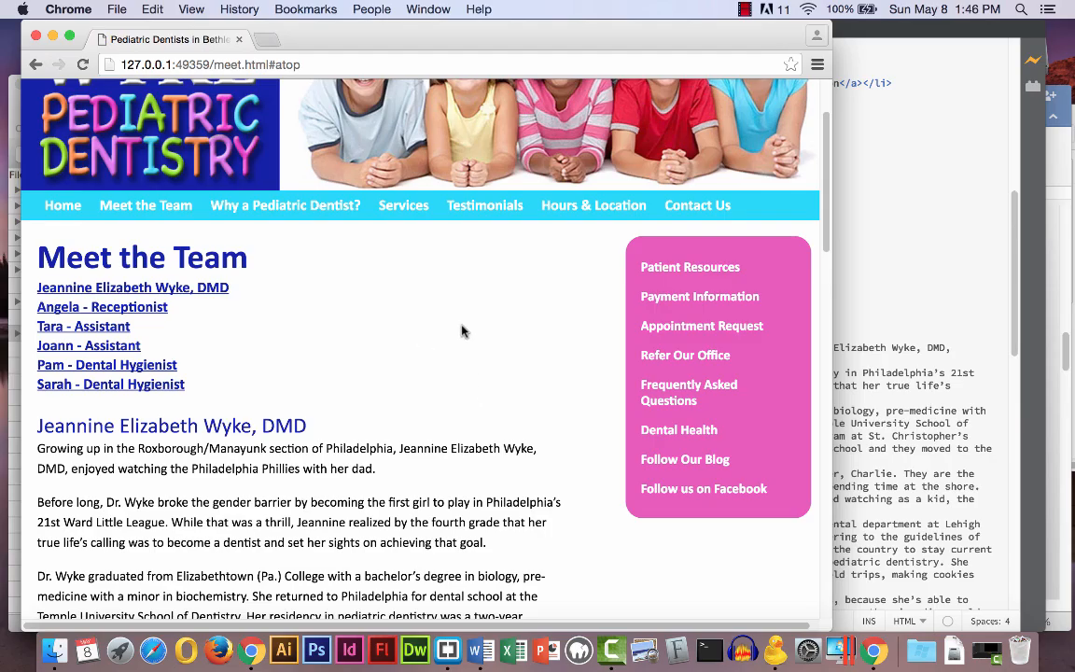
mouse_move(458, 330)
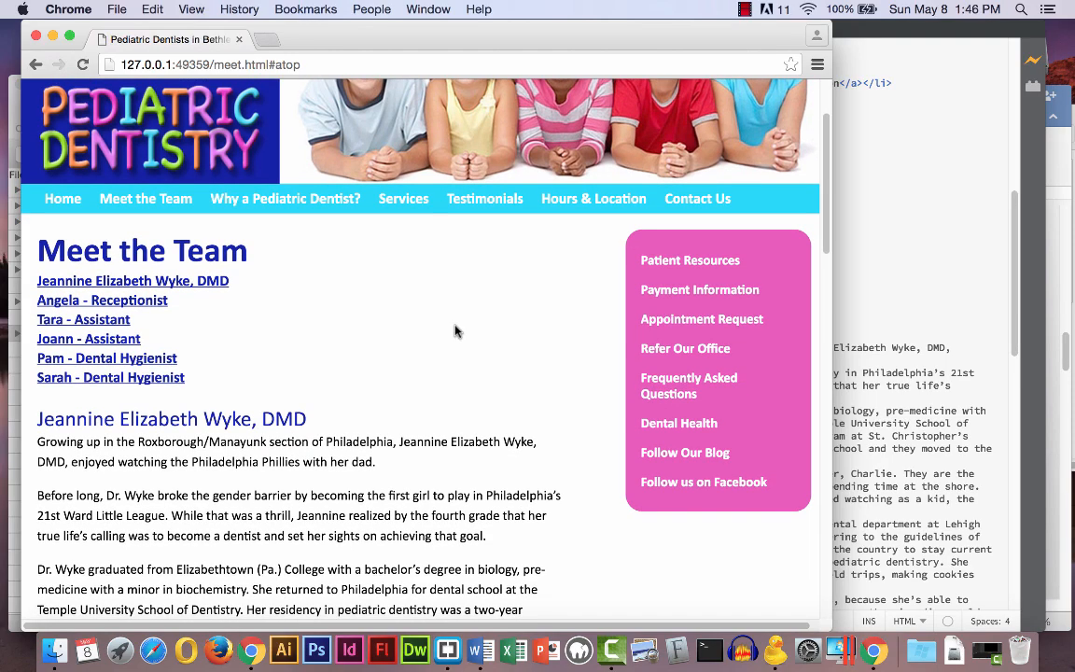
scroll("down", 3)
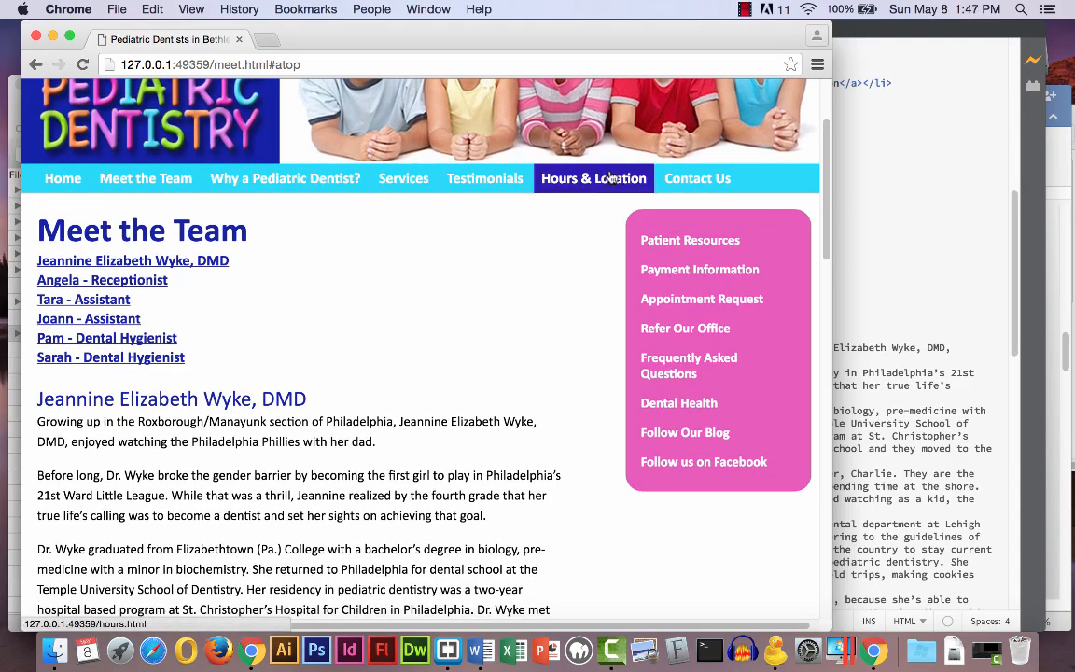
mouse_move(351, 286)
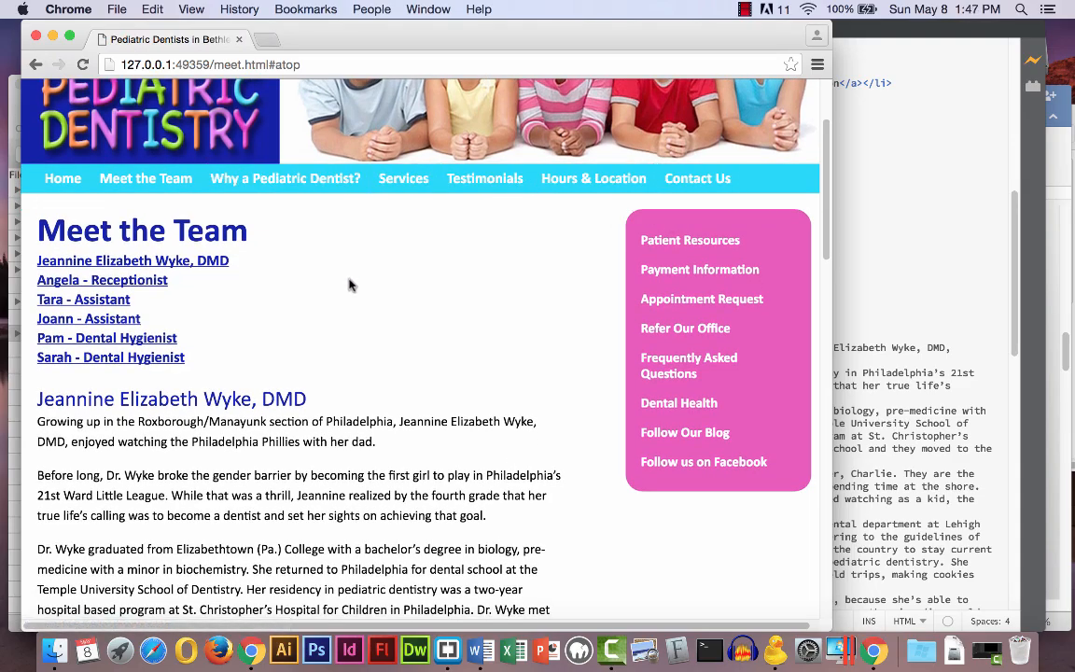